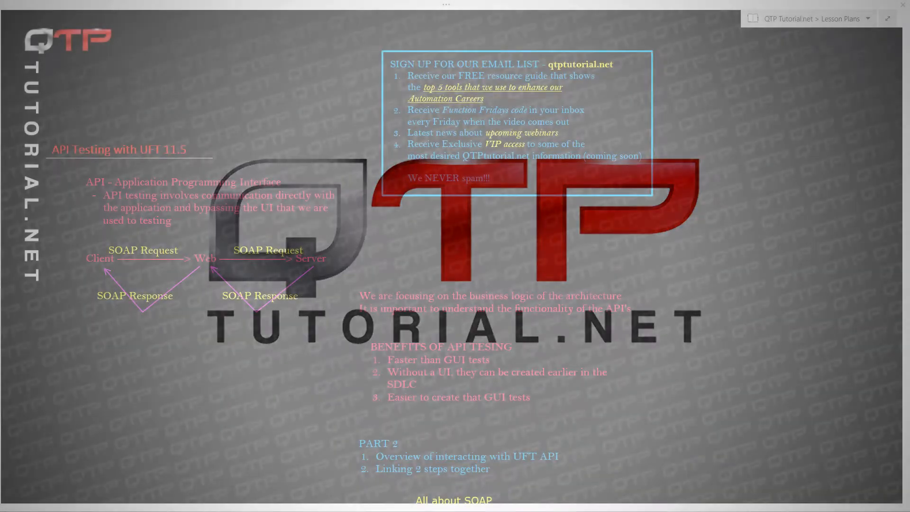
# Scroll the OneNote lesson page down to the PART 3 – Testing Web Services With SOAP notes
pyautogui.scroll(-3)
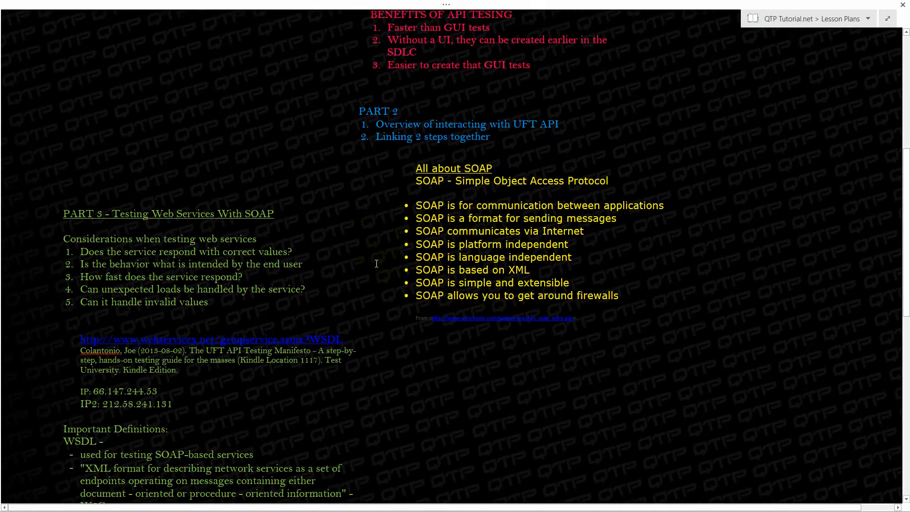
pyautogui.scroll(-3)
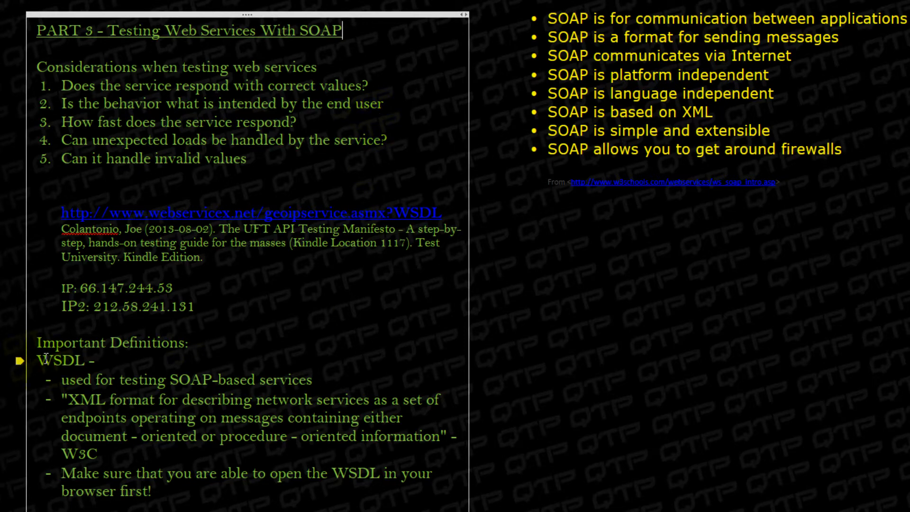
pyautogui.doubleClick(59, 360)
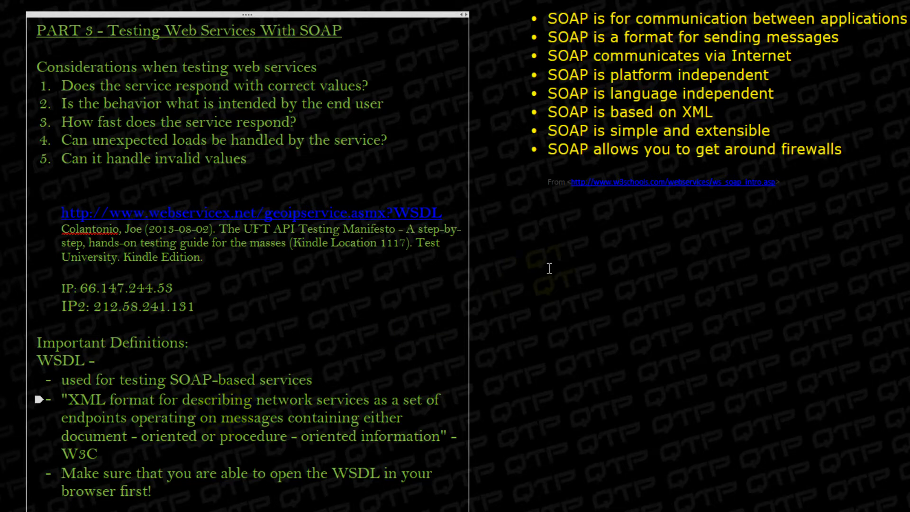
pyautogui.moveTo(548, 130); pyautogui.dragTo(853, 149)
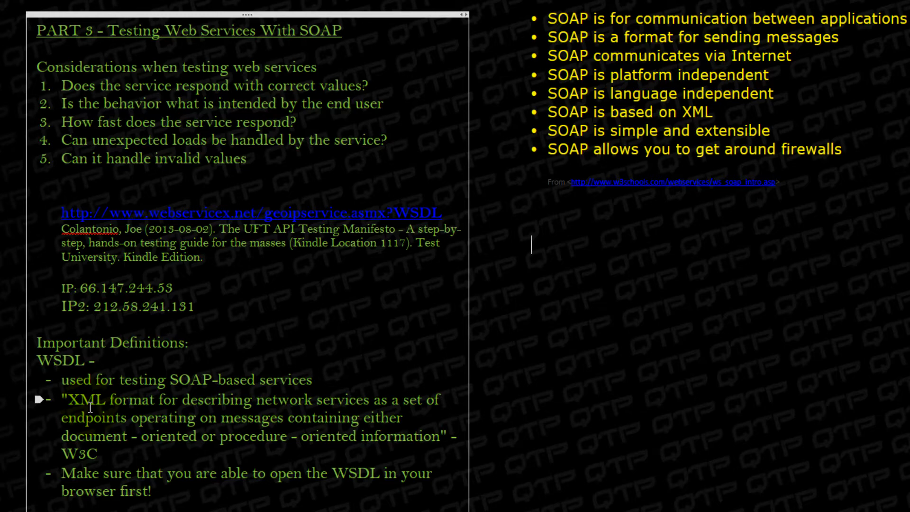
pyautogui.moveTo(137, 449)
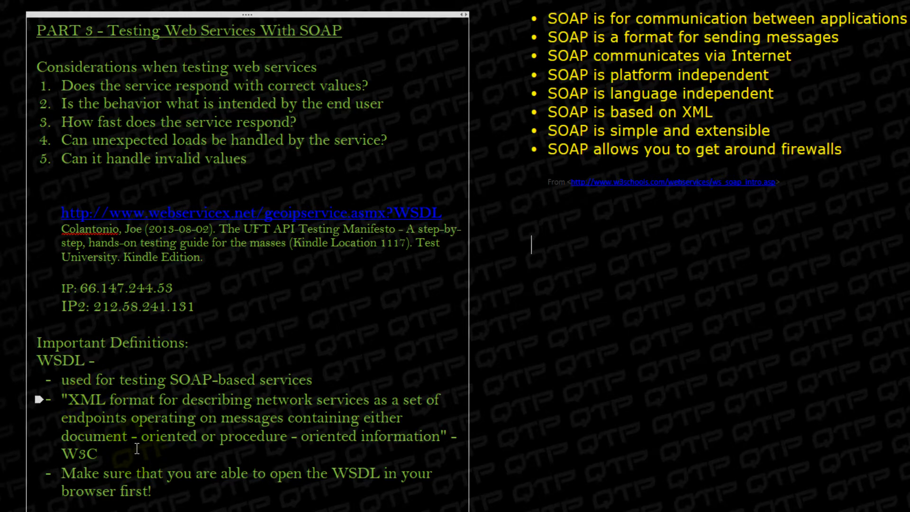
pyautogui.moveTo(155, 452)
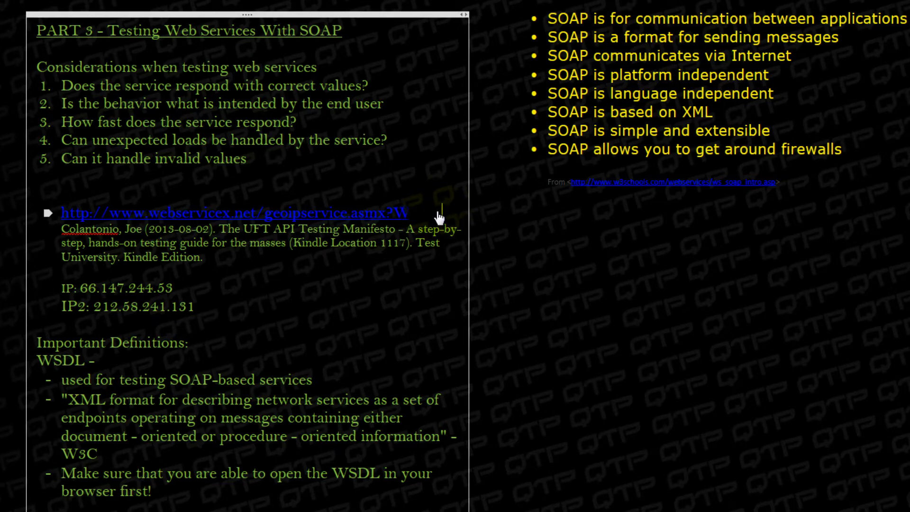
# Launch Mozilla Firefox from the taskbar onto its start page
pyautogui.write('SDL')
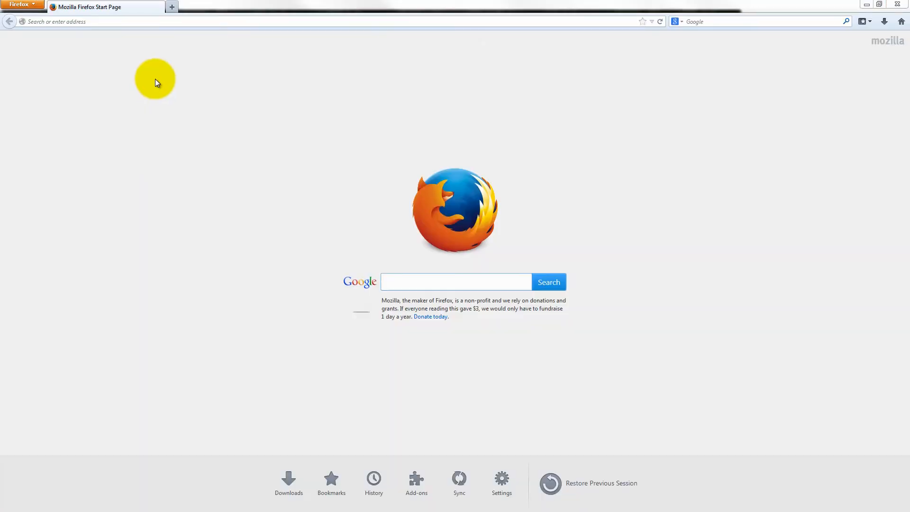
# Load the geoipservice.asmx?WSDL page and highlight the GetGeoIP description sentence
pyautogui.write('http://www.webservicex.net/geoipservice.asmx?WSDL')
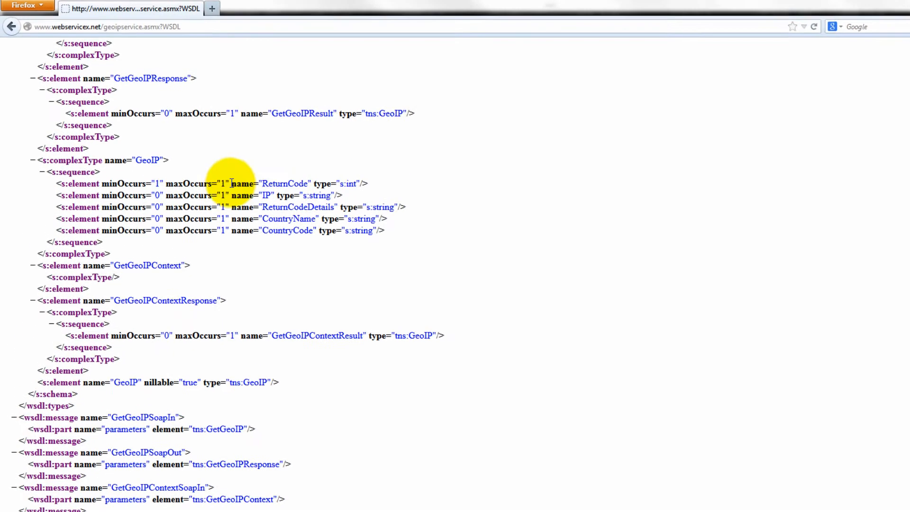
pyautogui.scroll(-3)
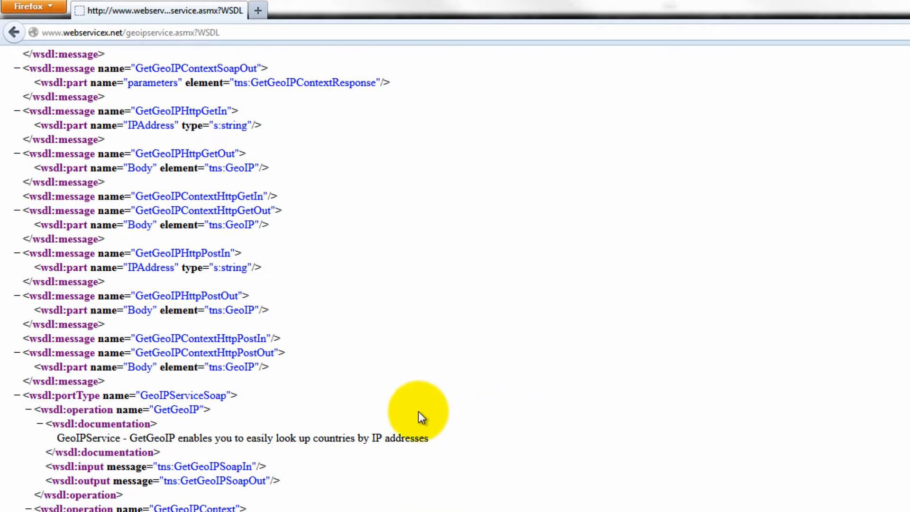
pyautogui.moveTo(212, 432)
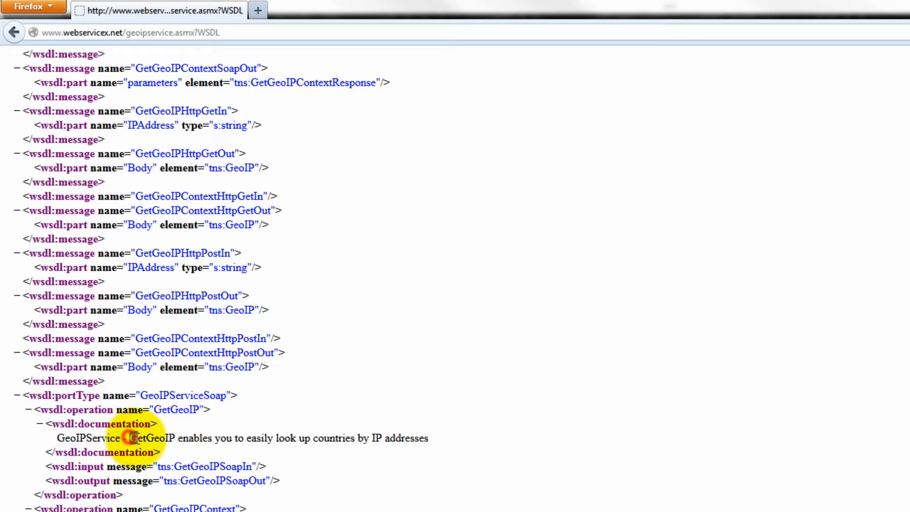
pyautogui.moveTo(129, 438); pyautogui.dragTo(417, 437)
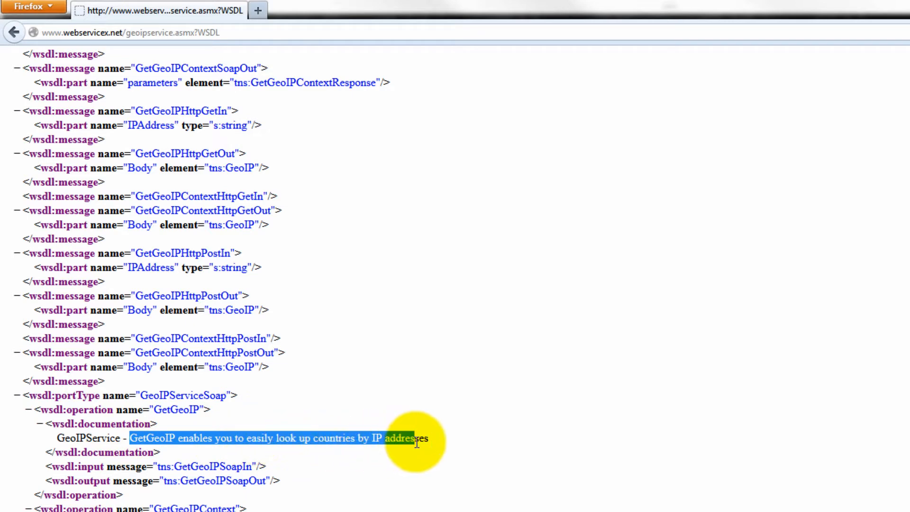
# Scroll through the WSDL down to its SOAP and HTTP binding definitions
pyautogui.scroll(-3)
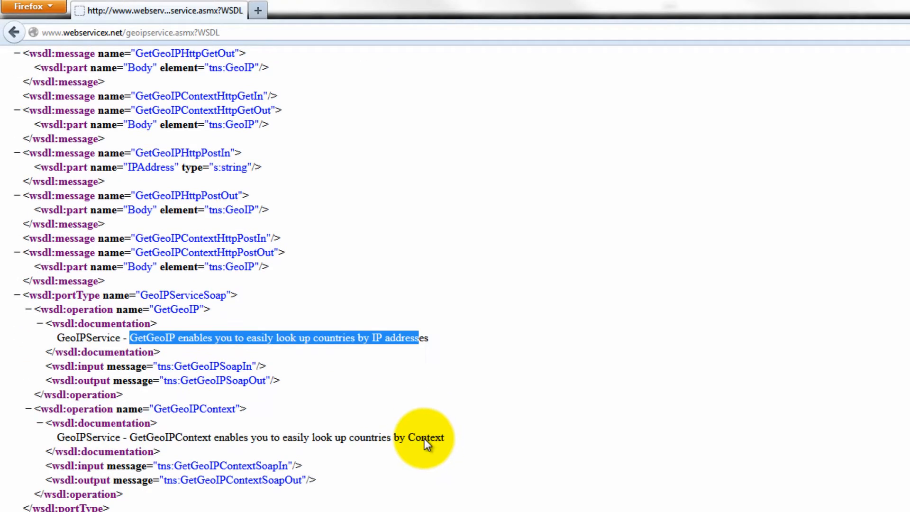
pyautogui.scroll(-3)
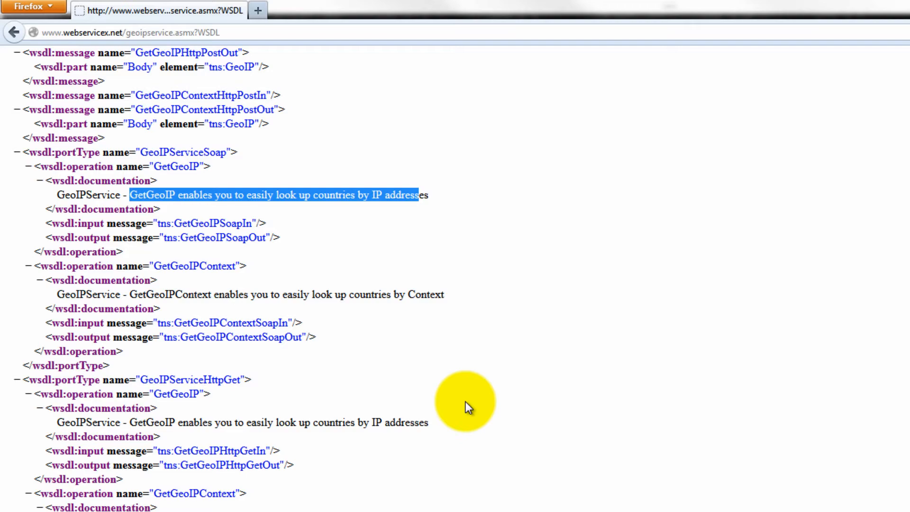
pyautogui.scroll(-3)
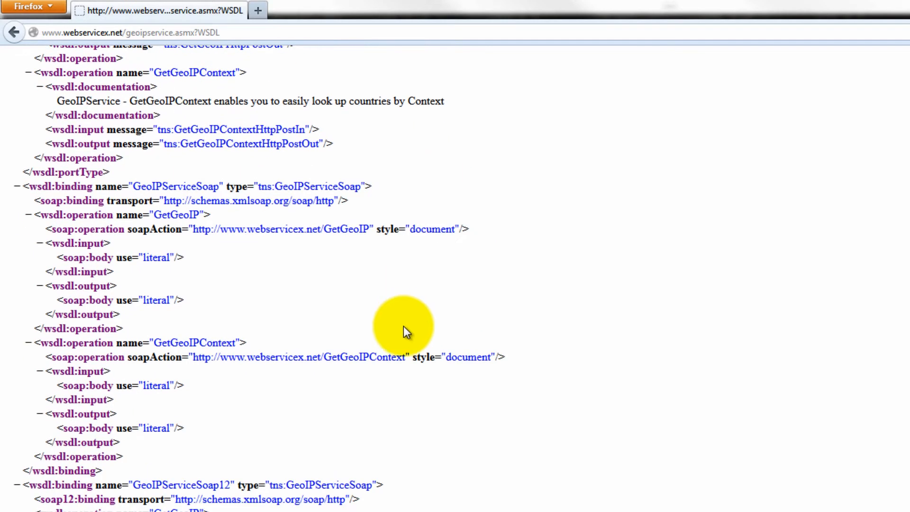
pyautogui.scroll(-3)
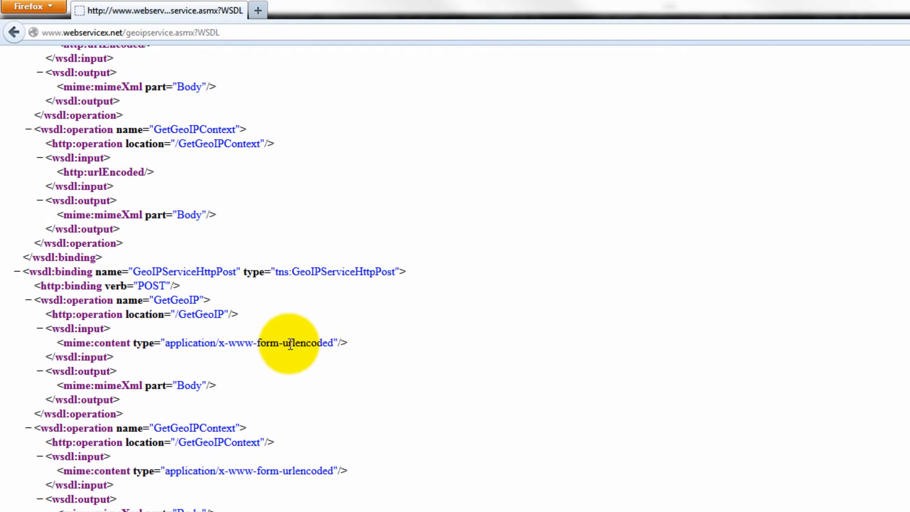
pyautogui.scroll(-3)
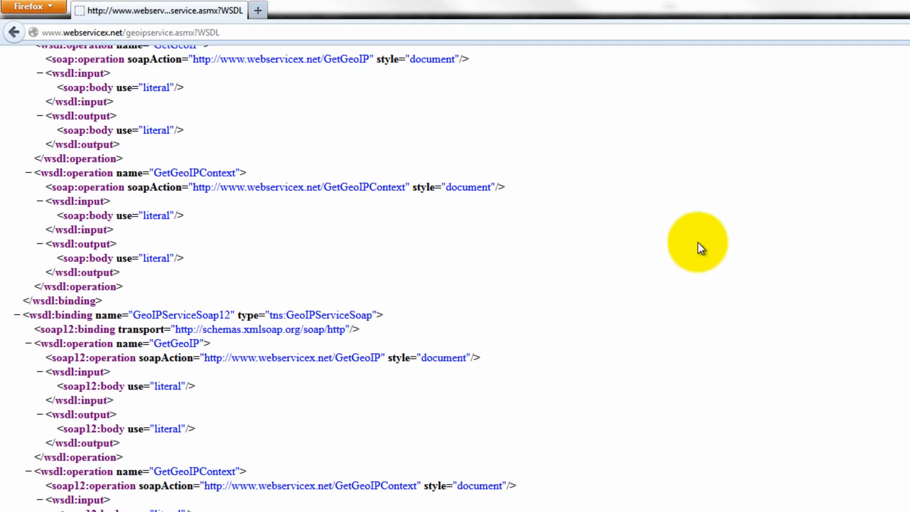
pyautogui.moveTo(638, 188)
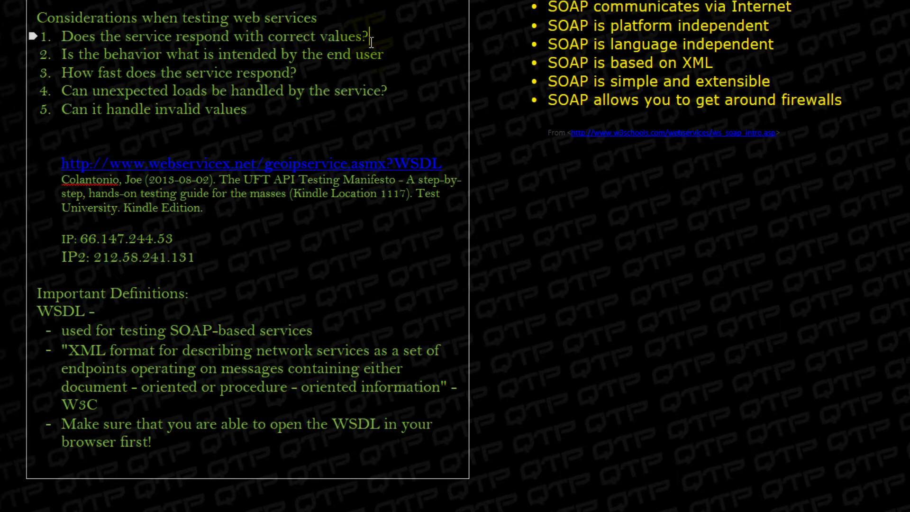
# Switch to UFT's SOAP Web Service test tab showing its GetGeoIP step
pyautogui.click(390, 55)
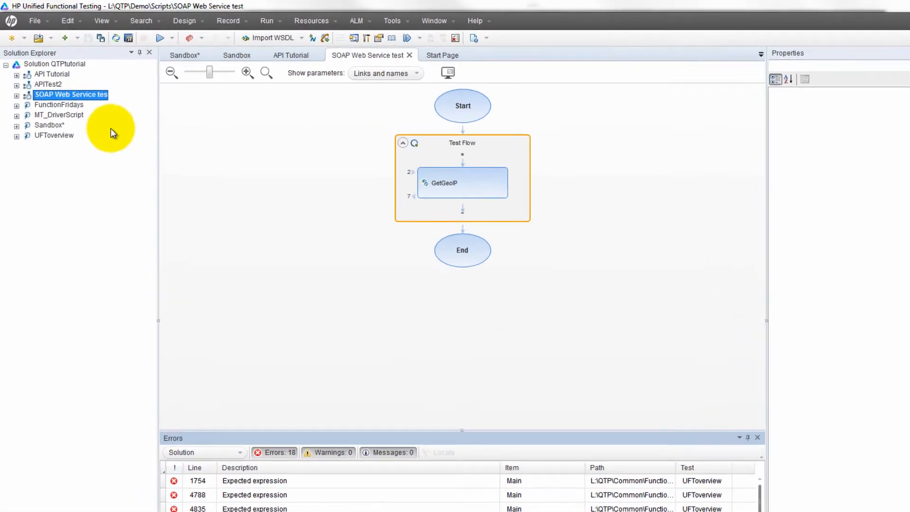
# Remove the SOAP Web Service test from the QTPtutorial solution
pyautogui.rightClick(71, 94)
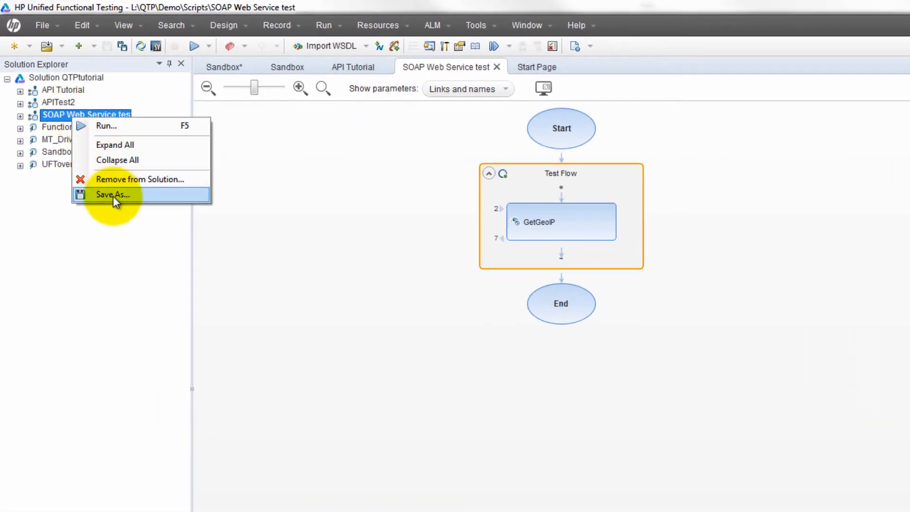
pyautogui.click(139, 179)
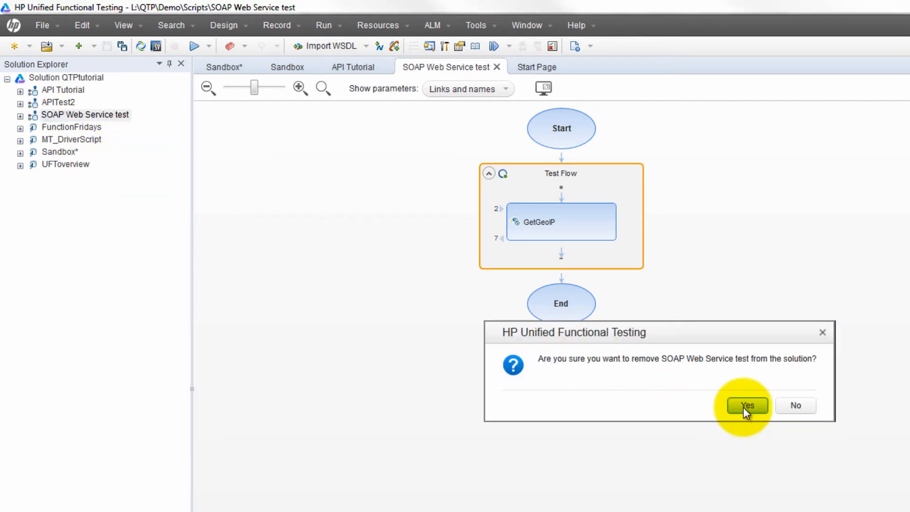
pyautogui.click(746, 405)
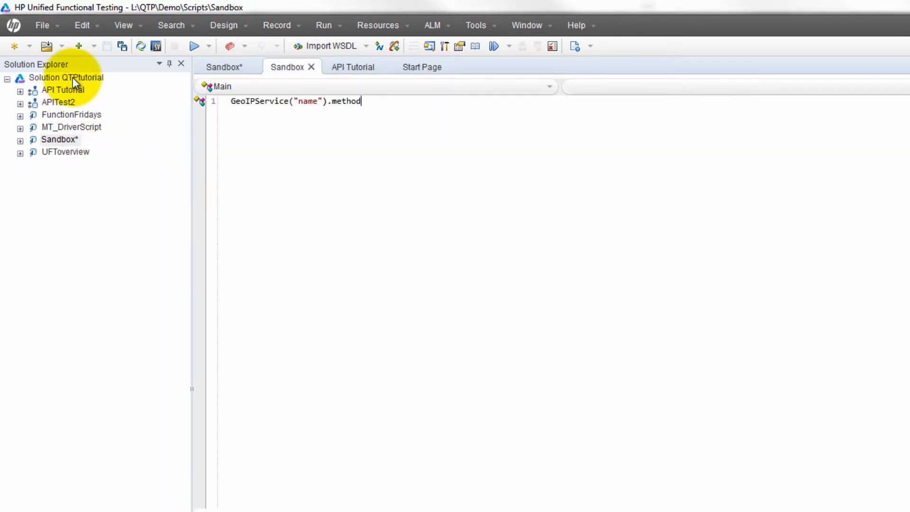
# Add an API test named 'SOAP Web Services' to the QTPtutorial solution
pyautogui.rightClick(66, 77)
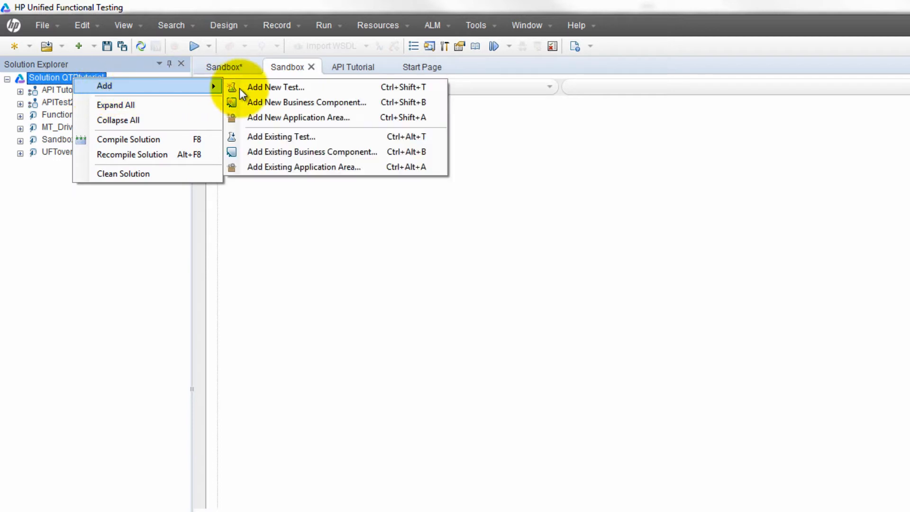
pyautogui.click(275, 87)
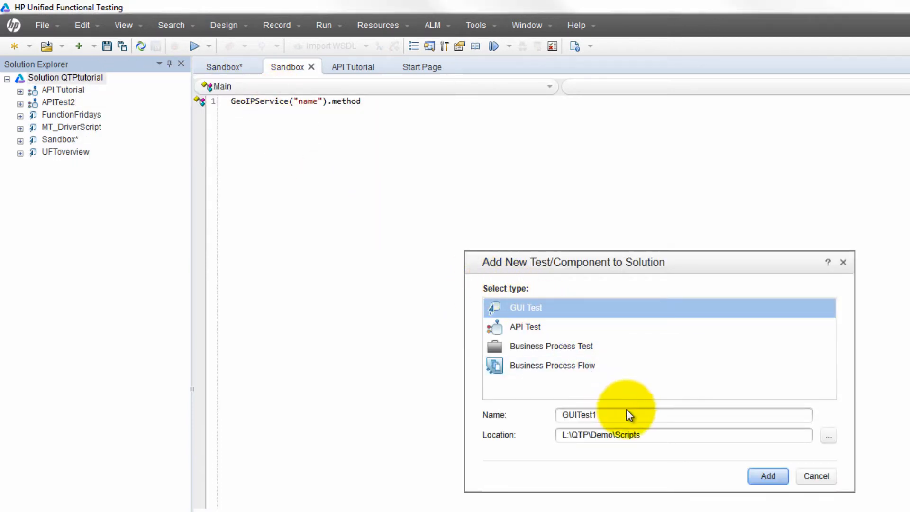
pyautogui.moveTo(695, 411)
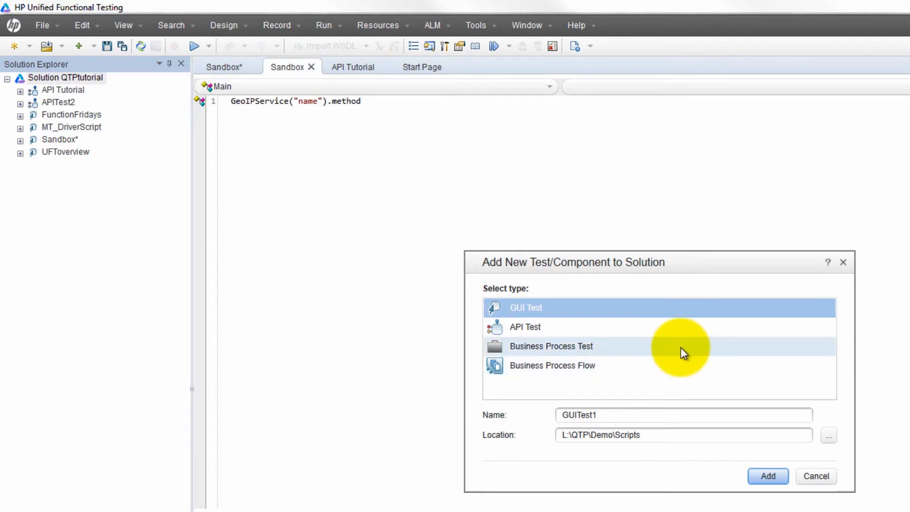
pyautogui.moveTo(671, 350)
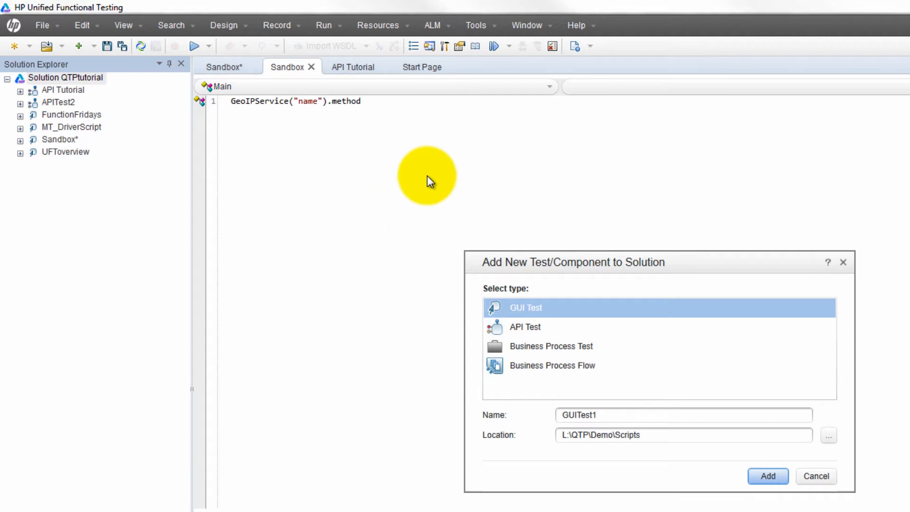
pyautogui.moveTo(436, 168)
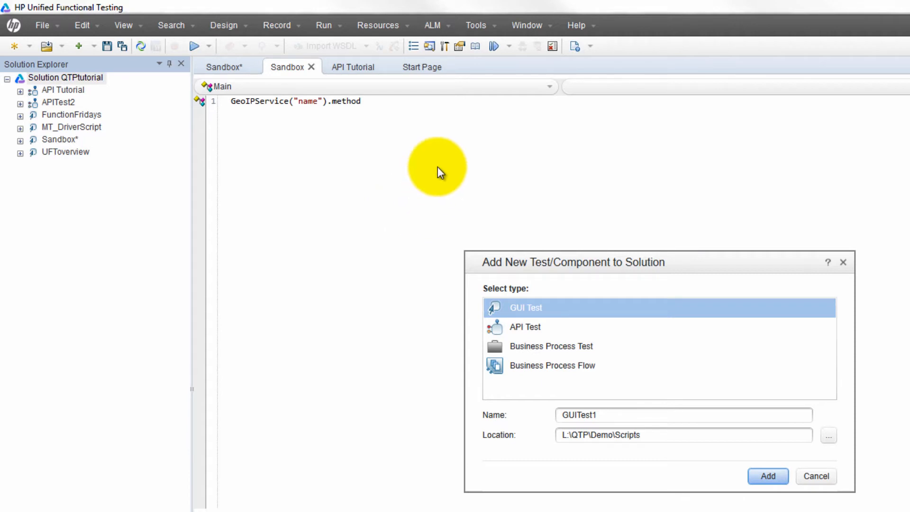
pyautogui.moveTo(772, 390)
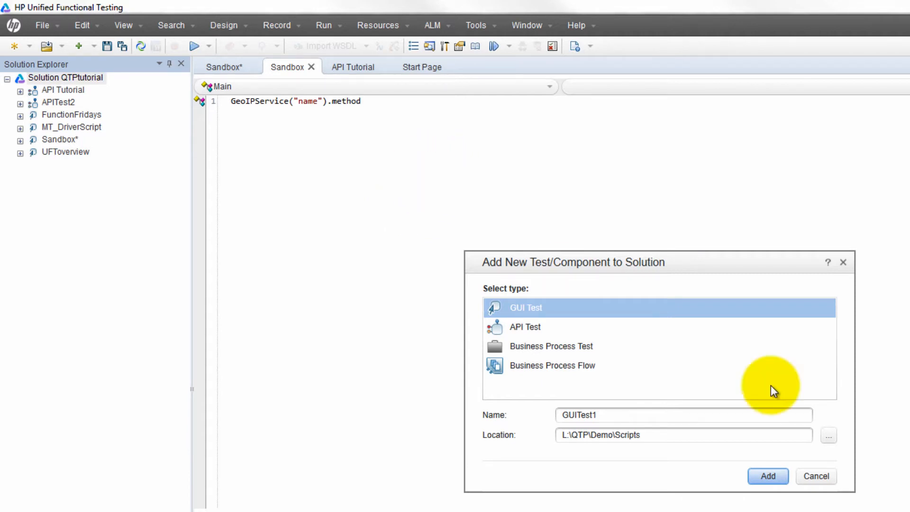
pyautogui.click(524, 326)
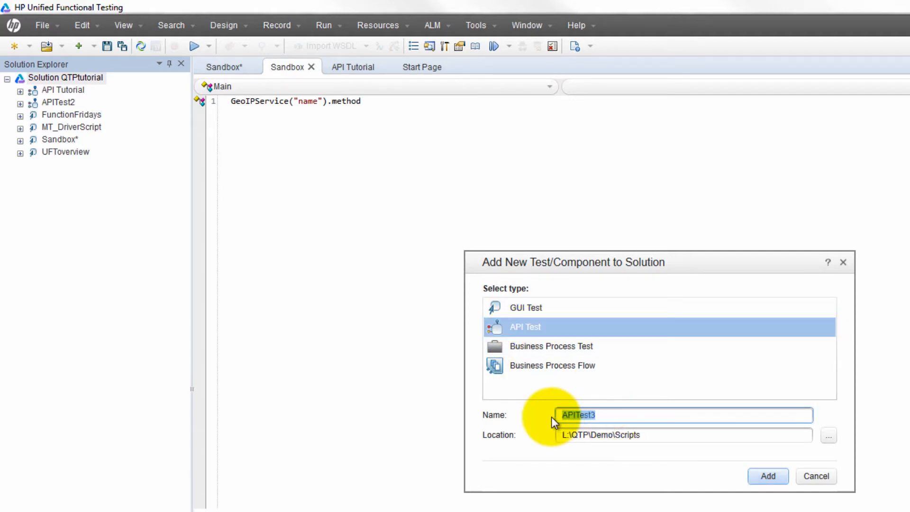
pyautogui.write('SOAP Web Servic')
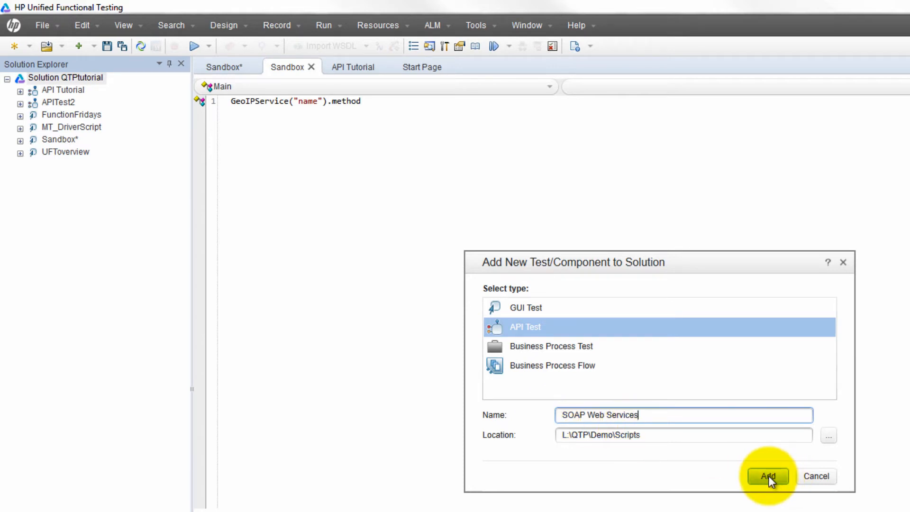
pyautogui.click(767, 475)
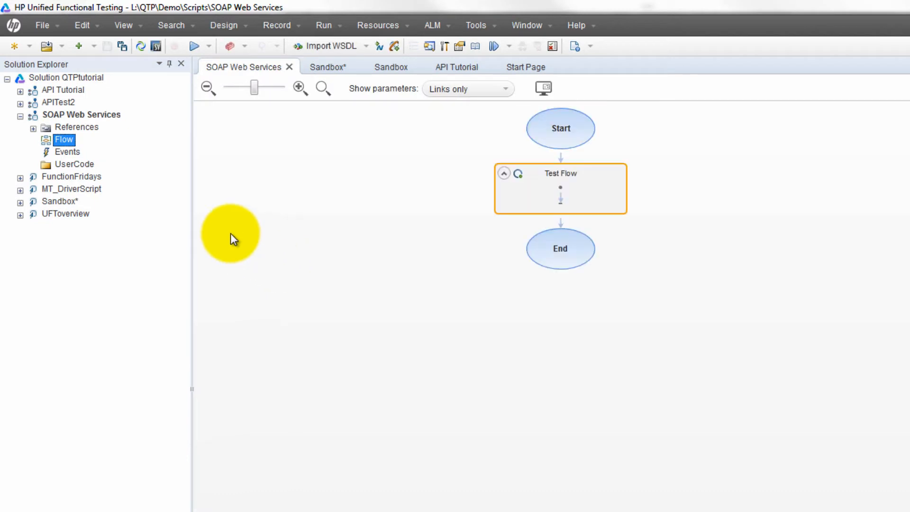
pyautogui.moveTo(387, 122)
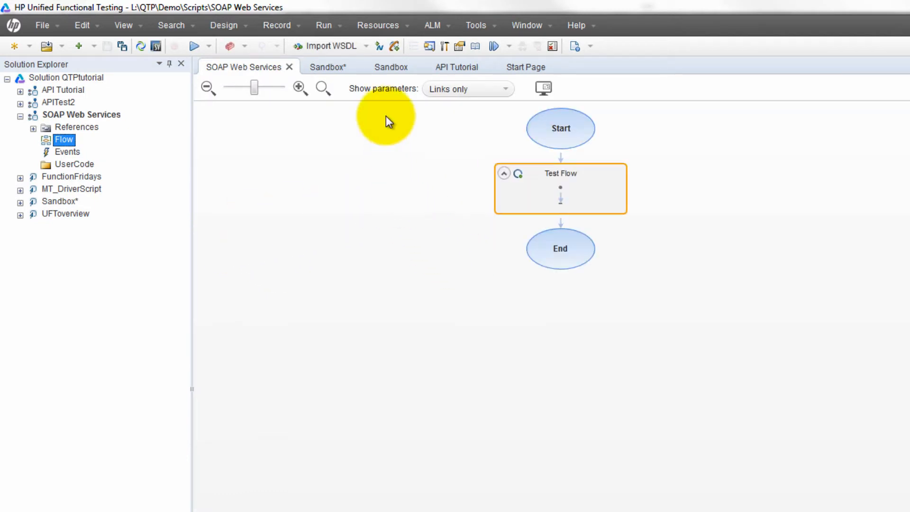
pyautogui.moveTo(370, 52)
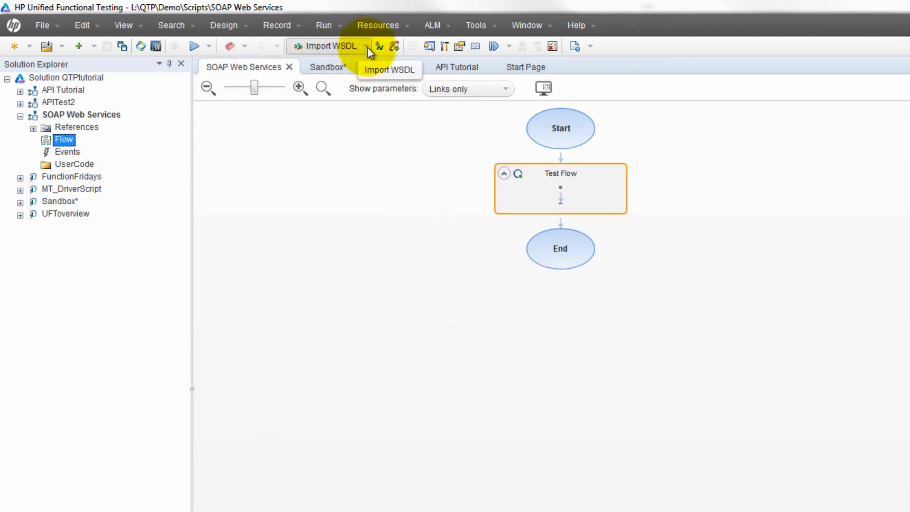
pyautogui.click(367, 46)
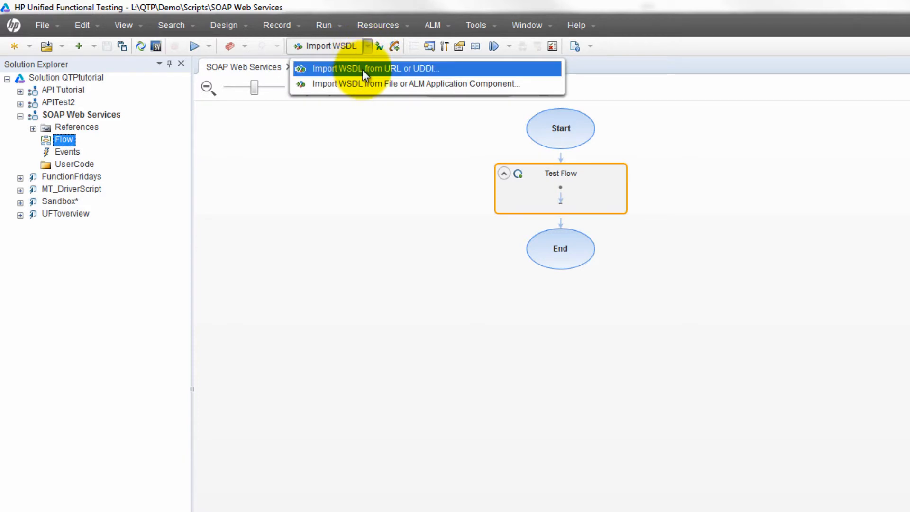
pyautogui.click(376, 68)
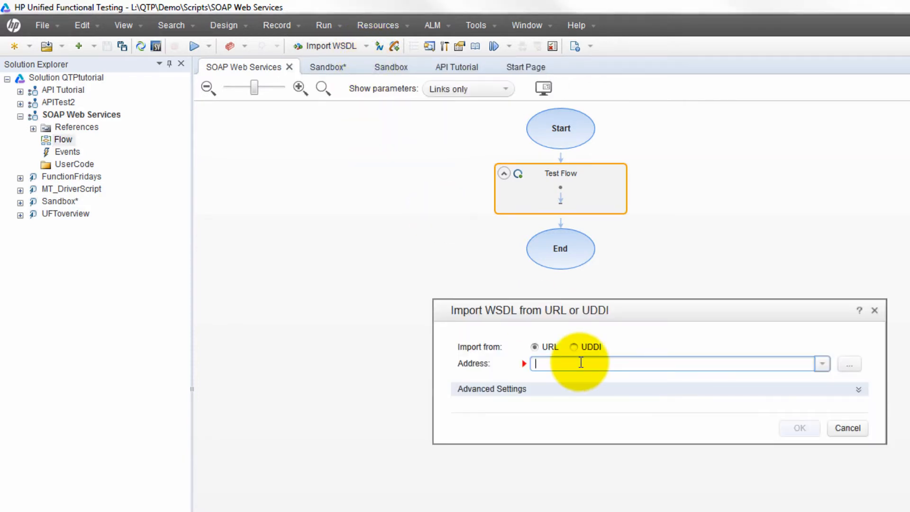
pyautogui.write('http://www.webservicex.net/geoipservice.asmx?WSDL')
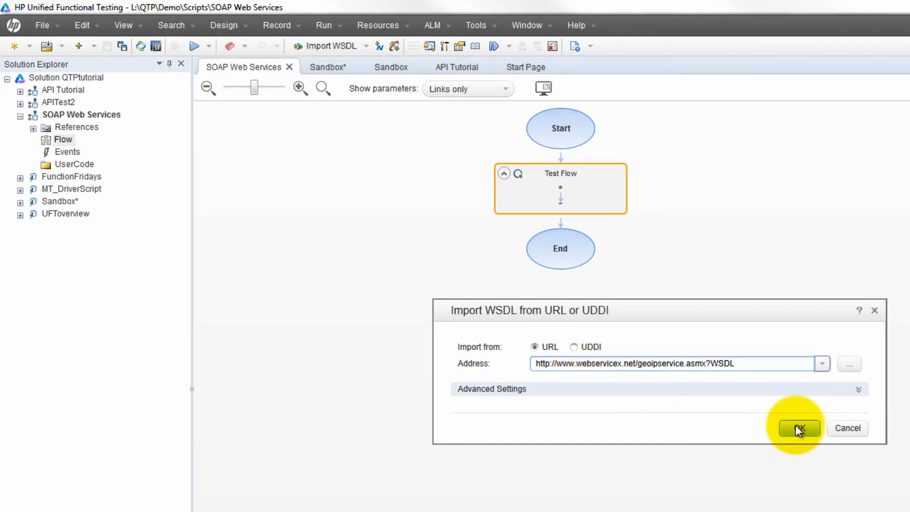
pyautogui.click(798, 429)
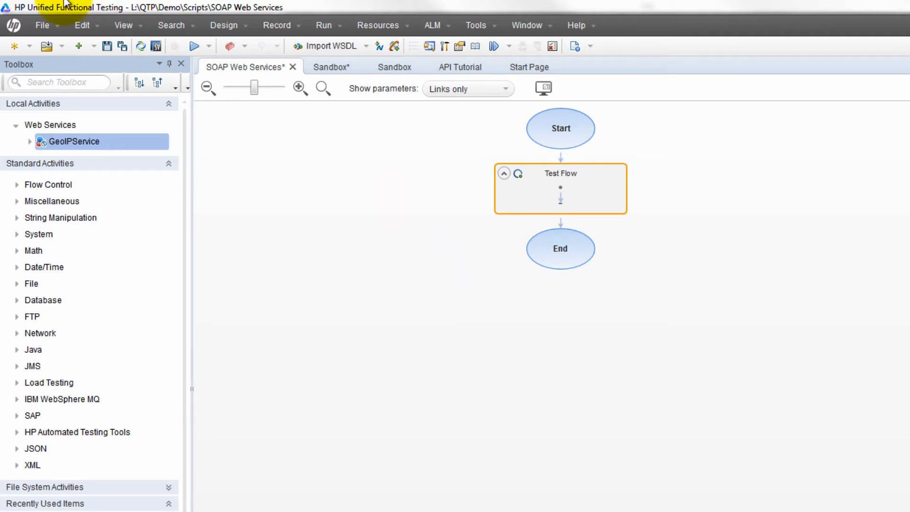
pyautogui.click(28, 141)
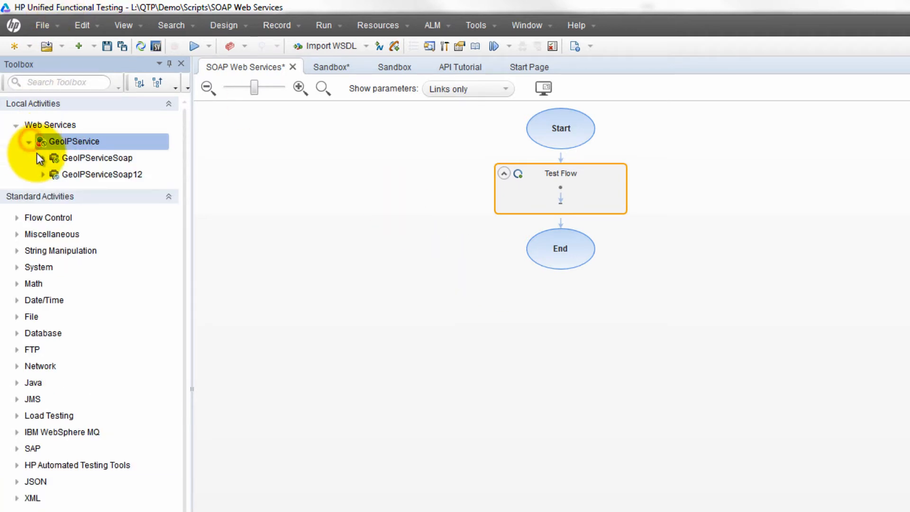
pyautogui.click(42, 158)
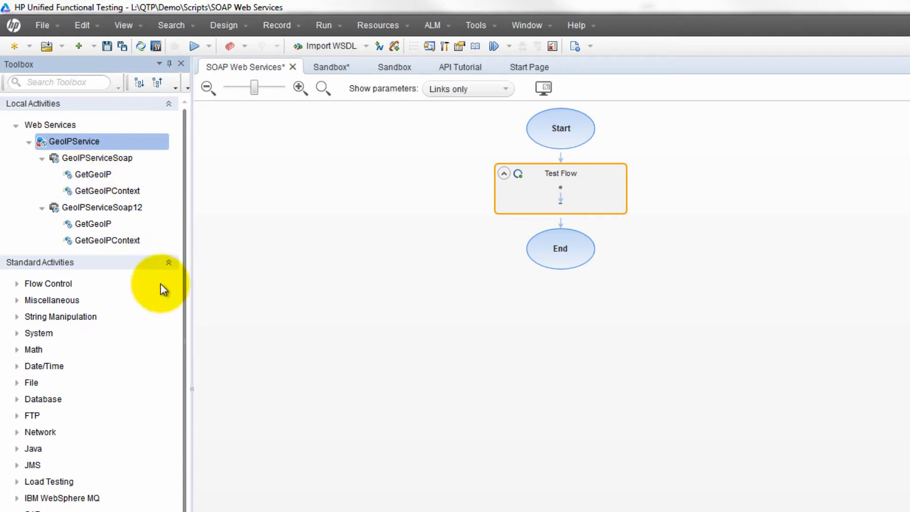
# Insert the GetGeoIP operation into Test Flow with IPAddress input 212.58.241.131
pyautogui.click(93, 174)
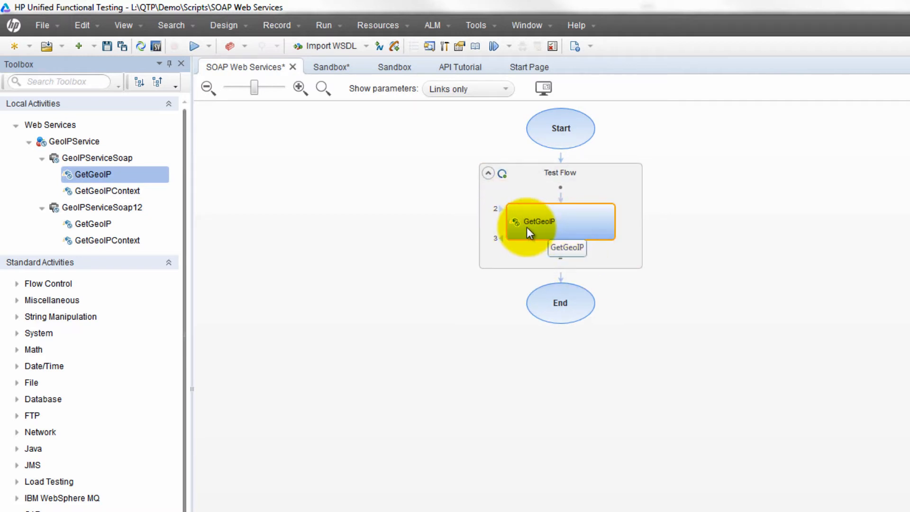
pyautogui.moveTo(563, 226)
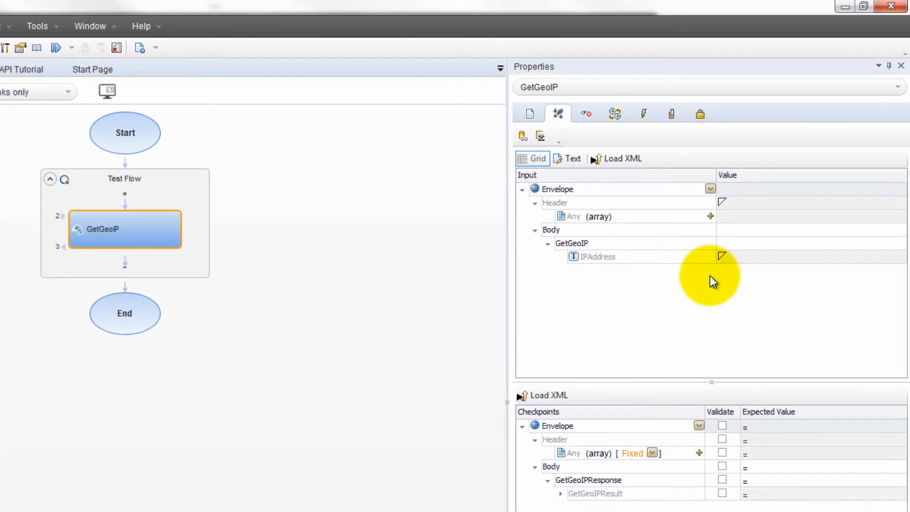
pyautogui.click(597, 256)
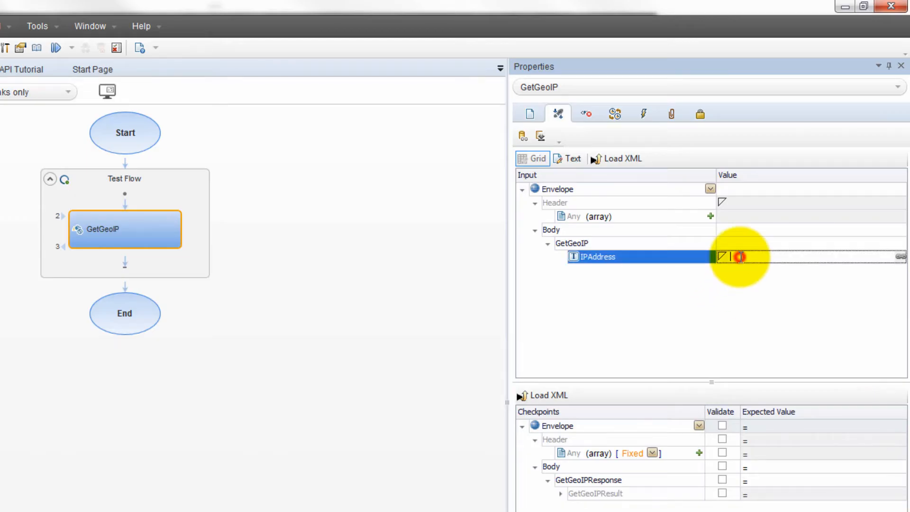
pyautogui.write('212.58.241.131')
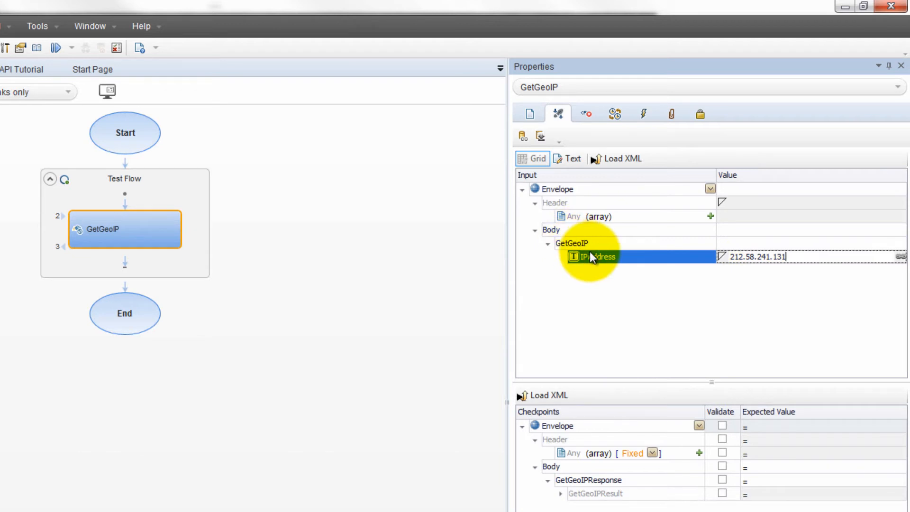
pyautogui.moveTo(734, 274)
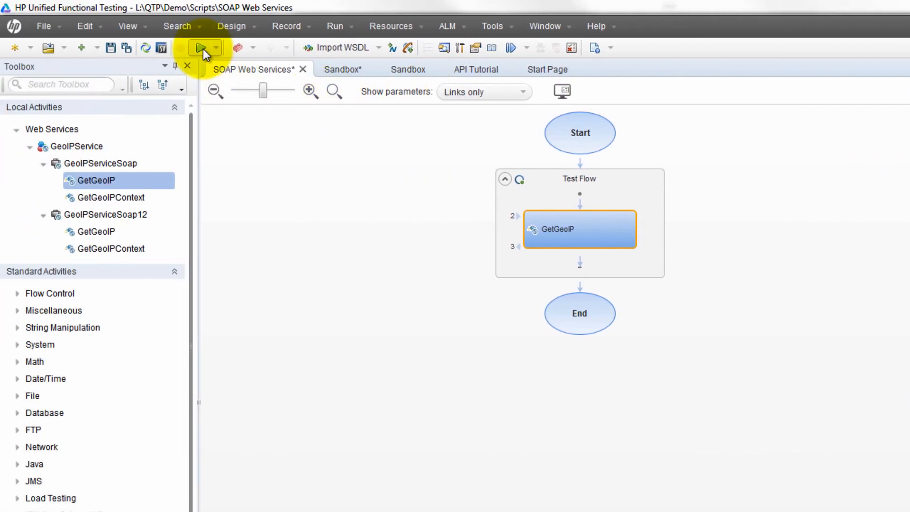
# Run the SOAP Web Services test and open its Last Run Results
pyautogui.click(201, 48)
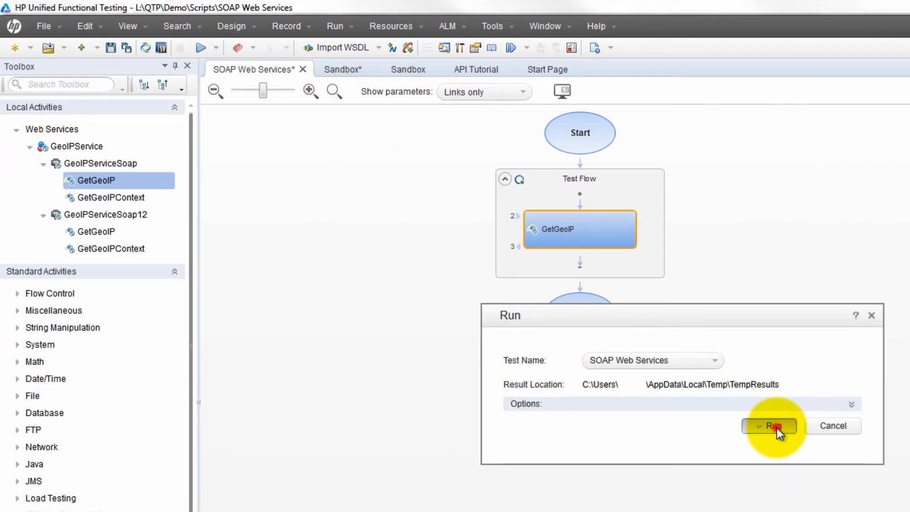
pyautogui.click(768, 425)
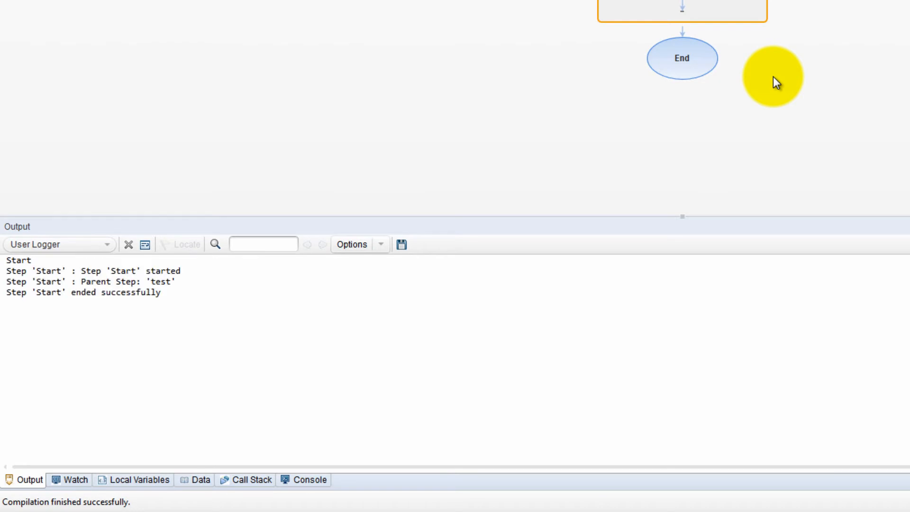
pyautogui.click(741, 480)
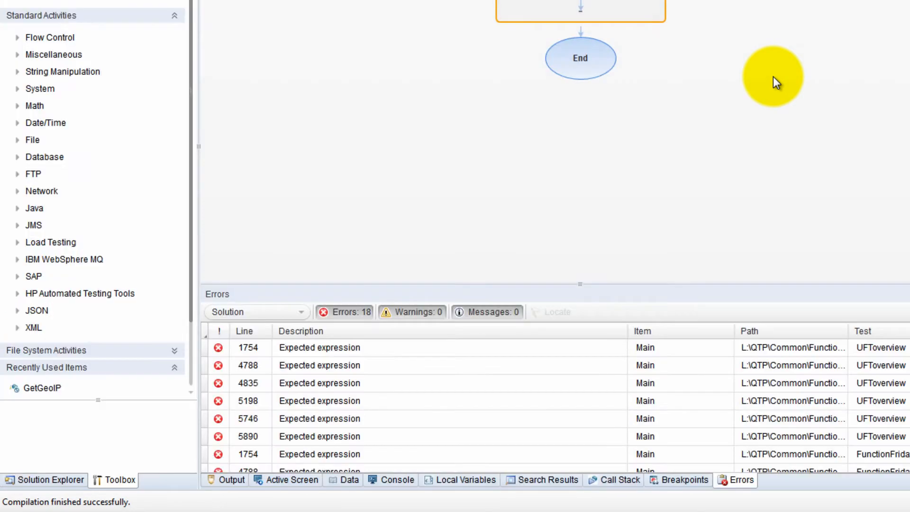
pyautogui.click(118, 48)
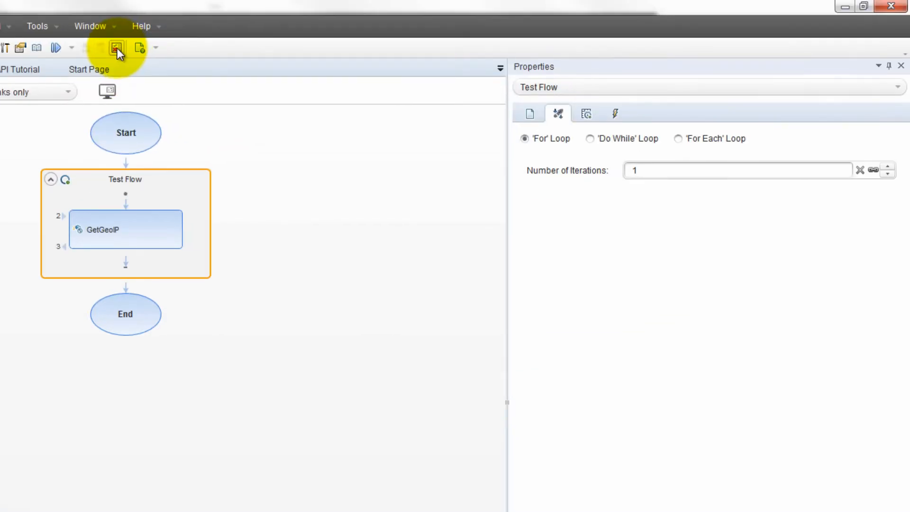
pyautogui.moveTo(117, 48)
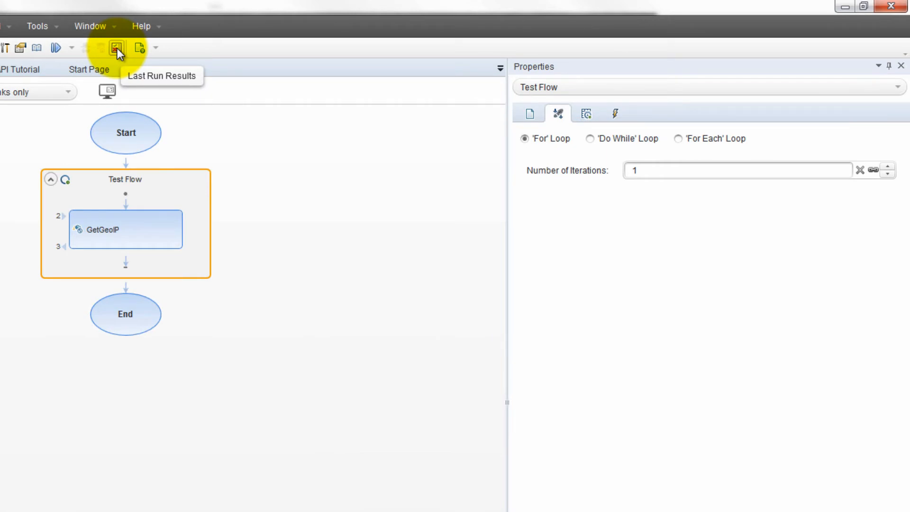
pyautogui.click(117, 48)
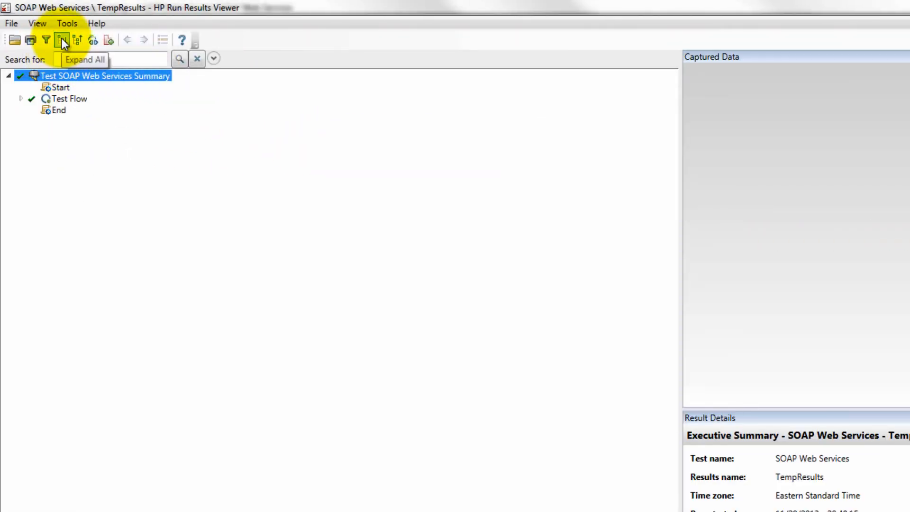
# Open GetGeoIP's full request snapshot, highlighting IP 212.58.241.131 and returned country code GBR
pyautogui.click(61, 39)
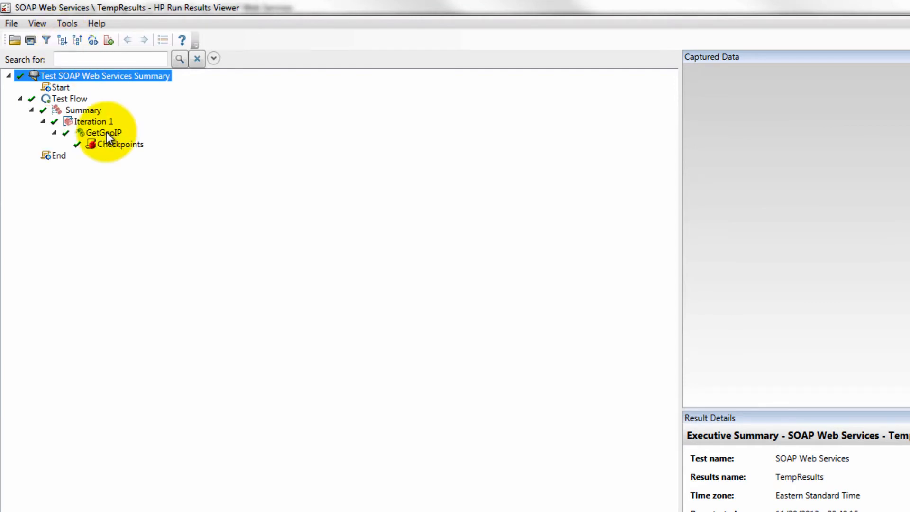
pyautogui.click(102, 132)
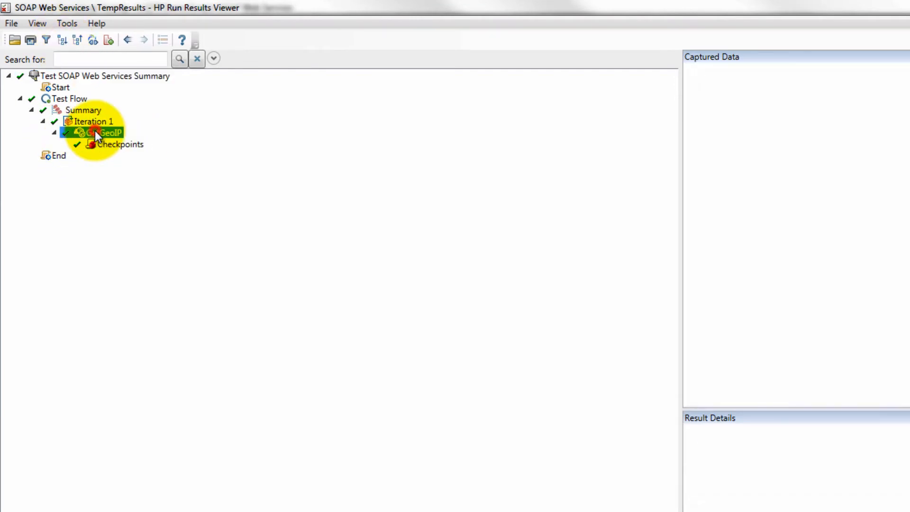
pyautogui.click(101, 132)
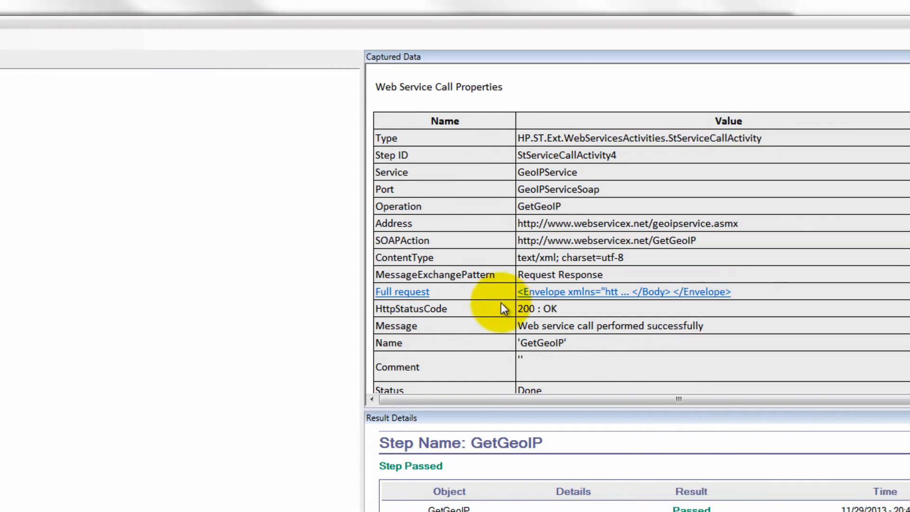
pyautogui.click(402, 291)
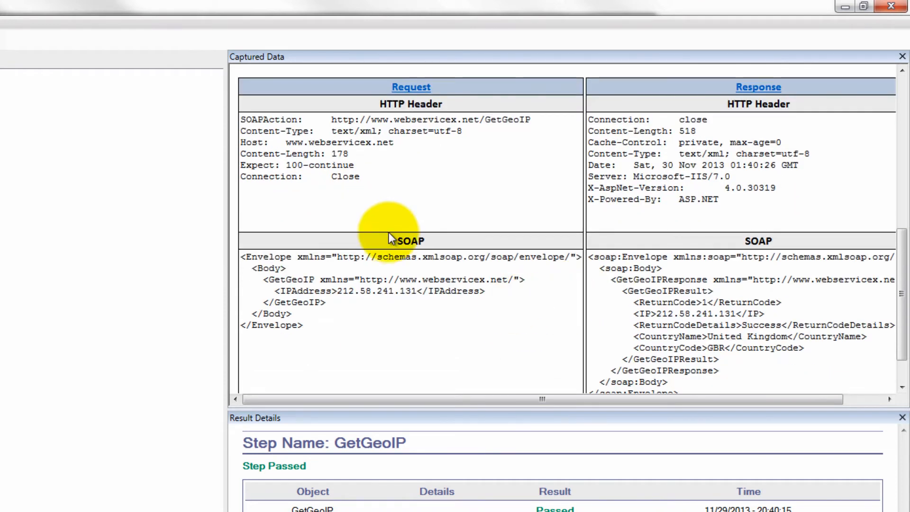
pyautogui.moveTo(750, 116)
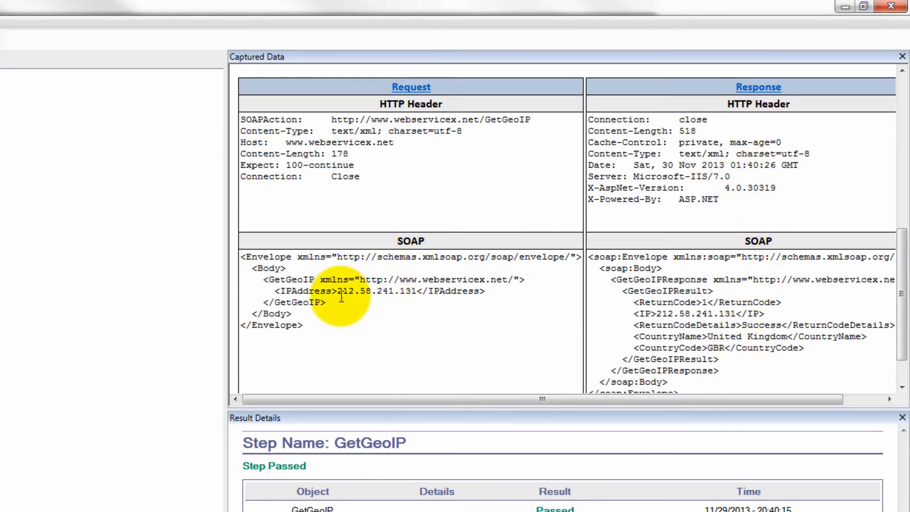
pyautogui.moveTo(337, 290); pyautogui.dragTo(394, 290)
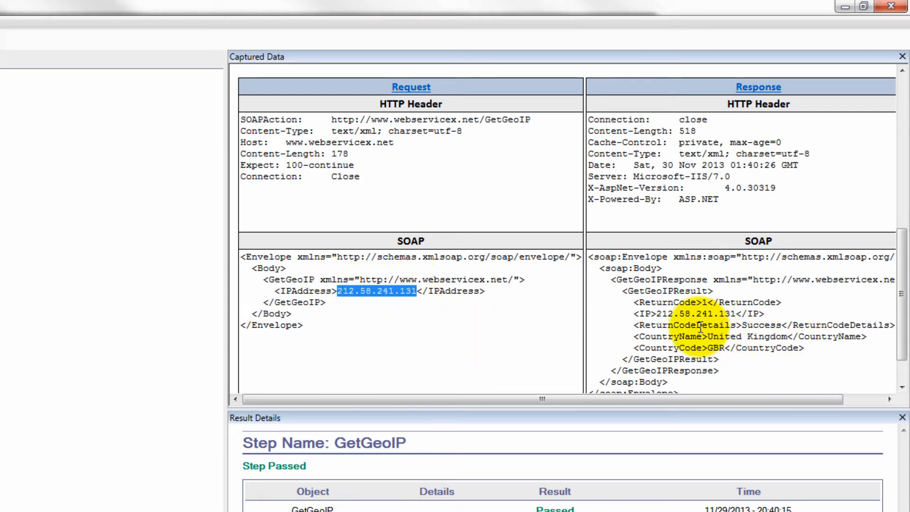
pyautogui.doubleClick(760, 325)
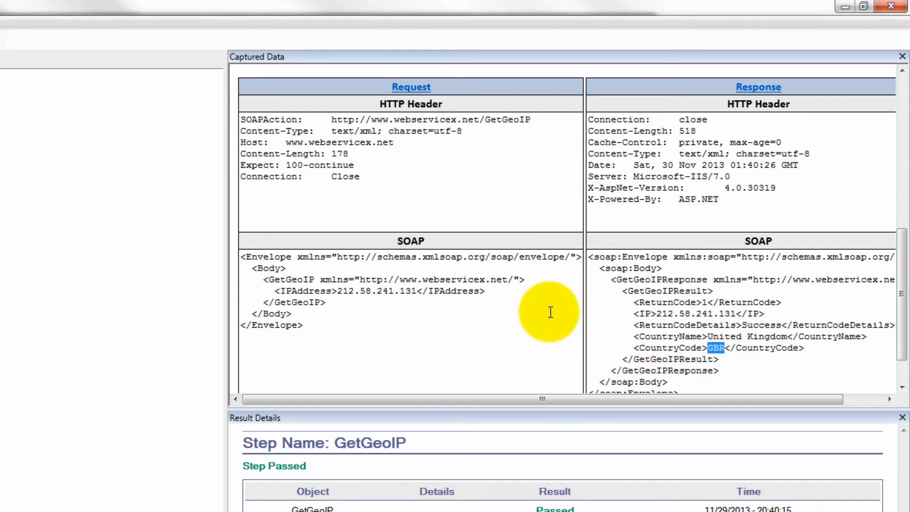
pyautogui.moveTo(138, 284)
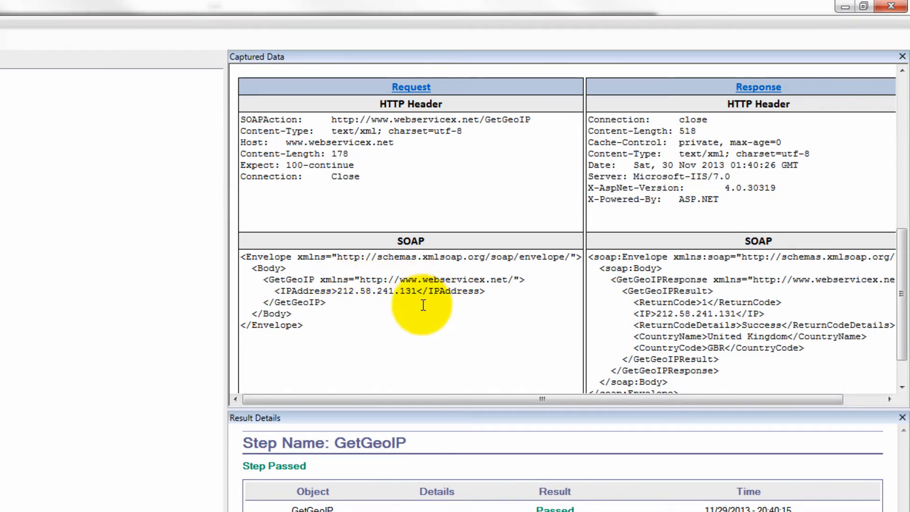
pyautogui.moveTo(849, 313)
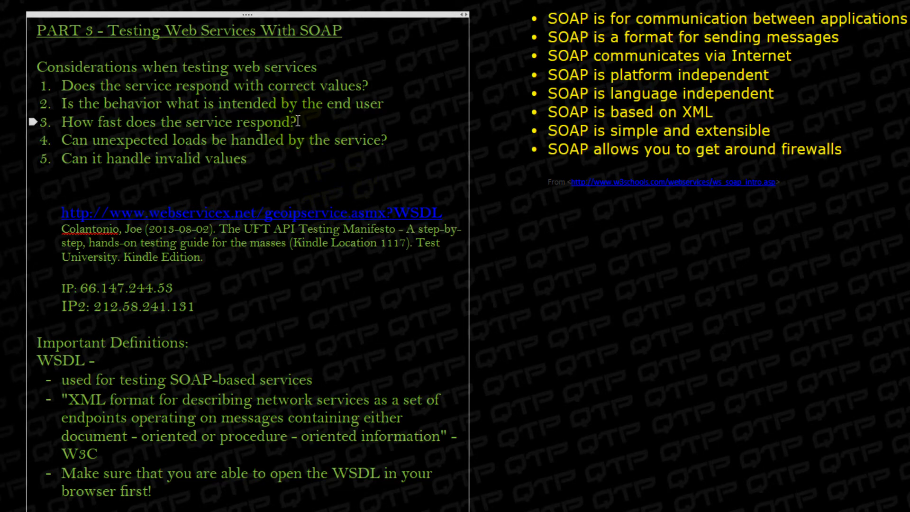
# Return to GetGeoIP's Web Service Call Properties showing 200 OK in Run Results Viewer
pyautogui.moveTo(62, 121); pyautogui.dragTo(300, 121)
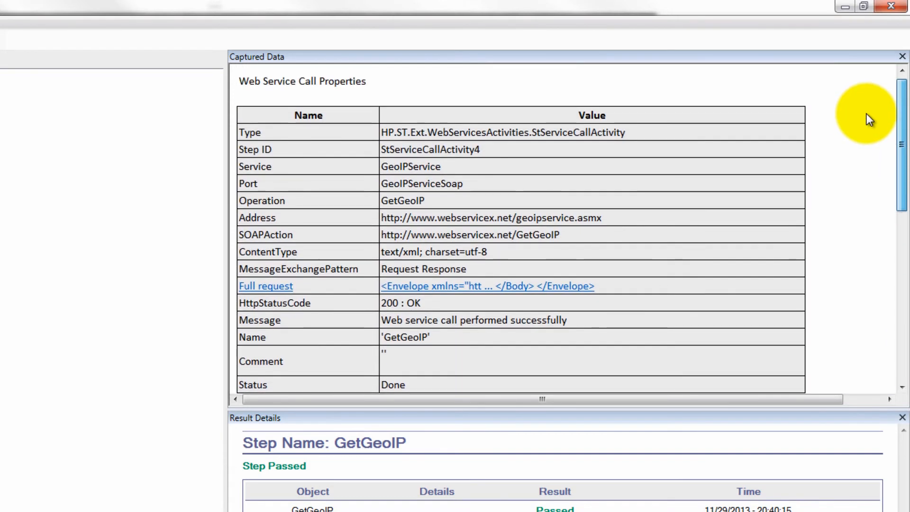
# Scroll the Captured Data pane down to the GetGeoIP request and response SOAP envelopes
pyautogui.scroll(-3)
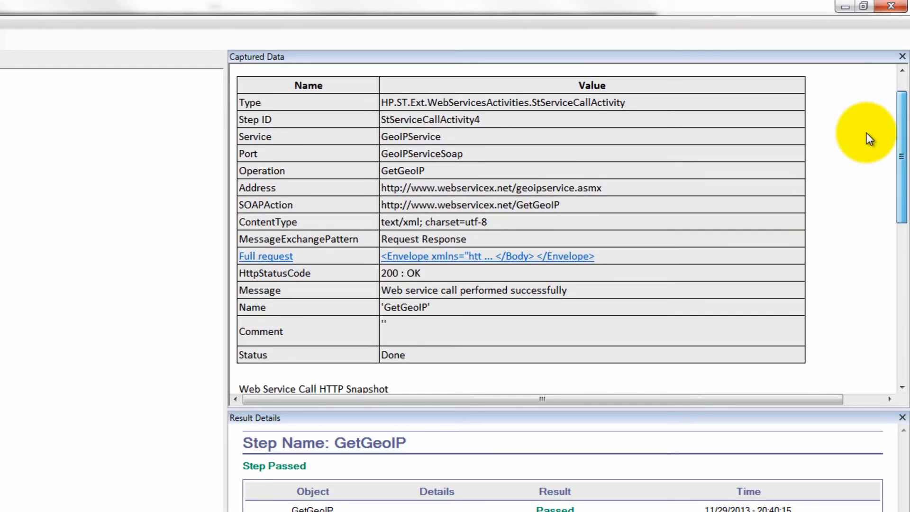
pyautogui.scroll(-3)
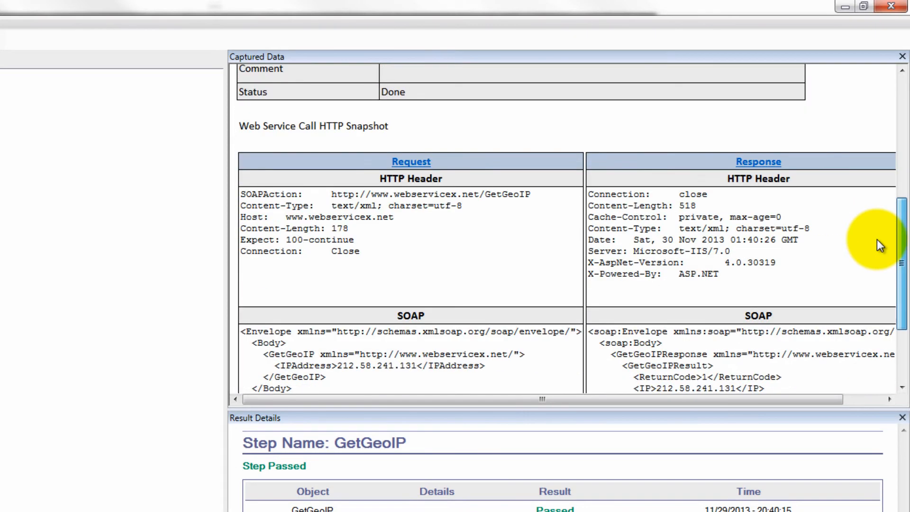
pyautogui.scroll(-3)
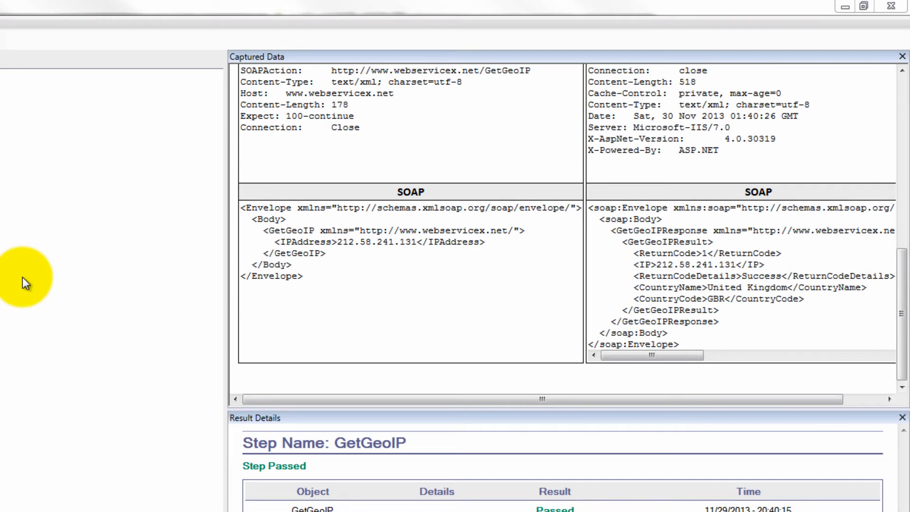
pyautogui.moveTo(38, 267)
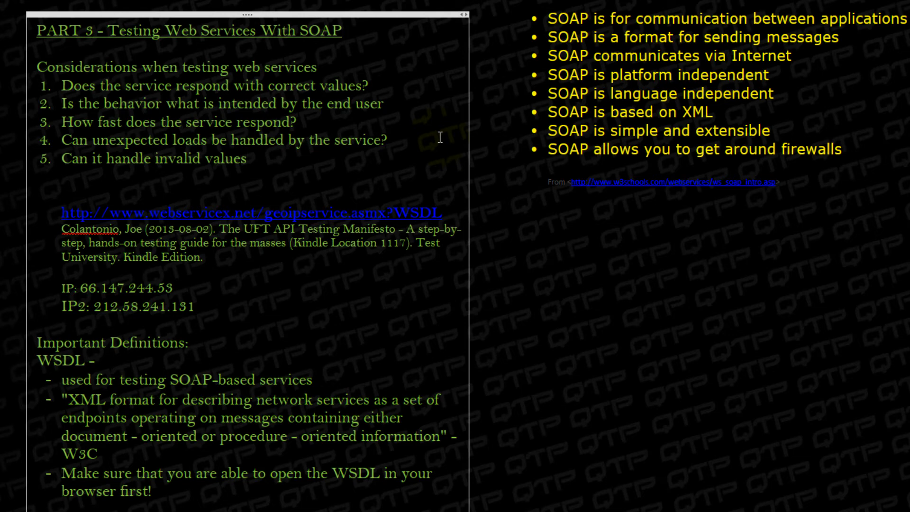
# Switch from OneNote to the UFT SOAP Web Services test showing GetGeoIP
pyautogui.click(248, 157)
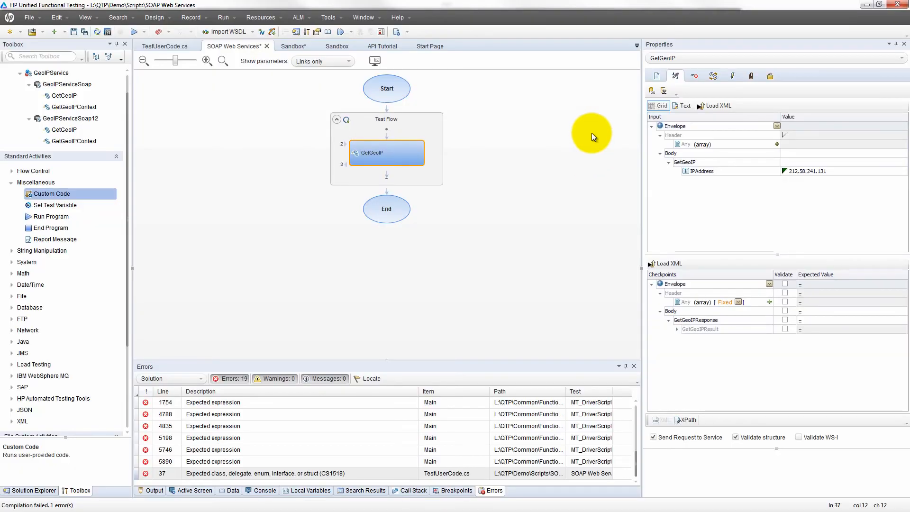
pyautogui.moveTo(580, 171)
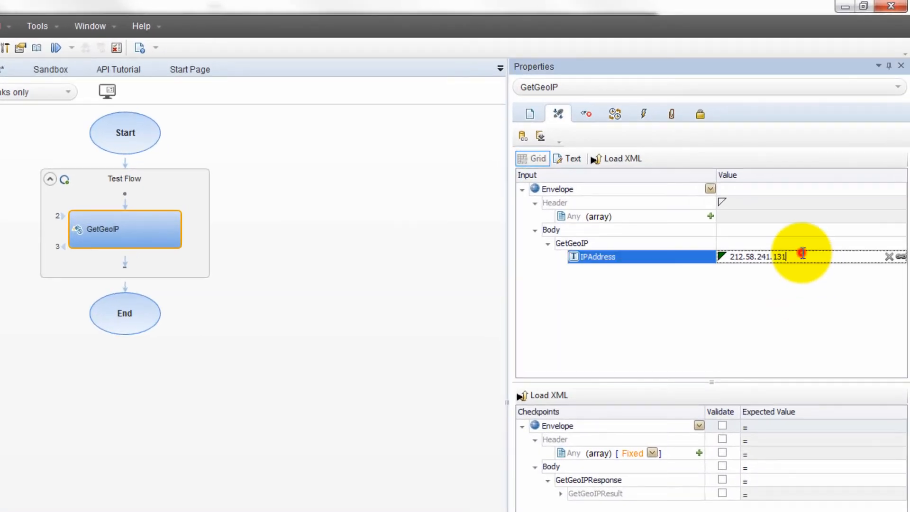
pyautogui.click(597, 256)
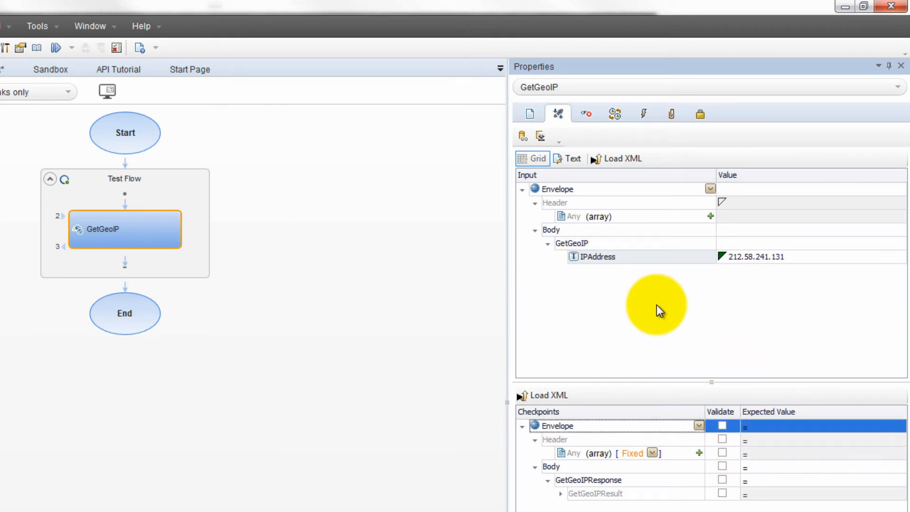
pyautogui.moveTo(811, 259)
pyautogui.write('2')
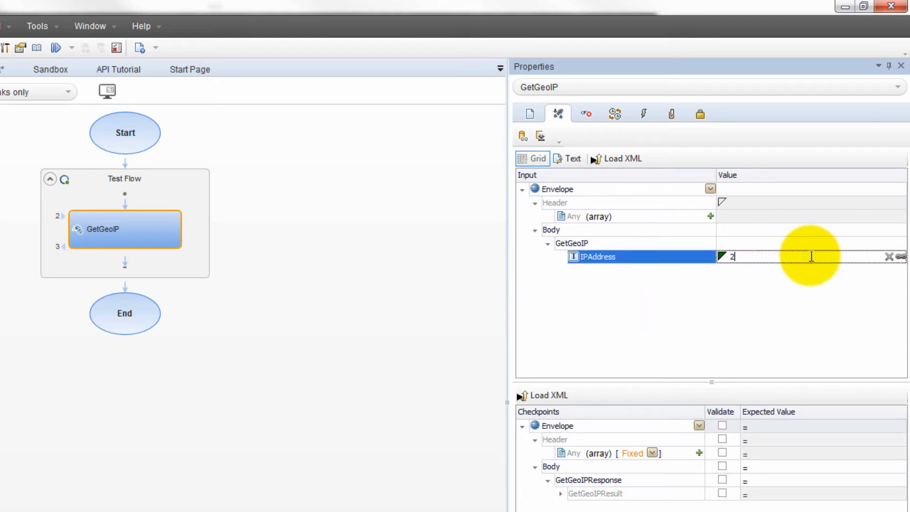
# Replace GetGeoIP's IPAddress with 'lkdsjfl sdkj fsklfj slkj' and run the test
pyautogui.write('lkdsjfl sdkj fsklfj')
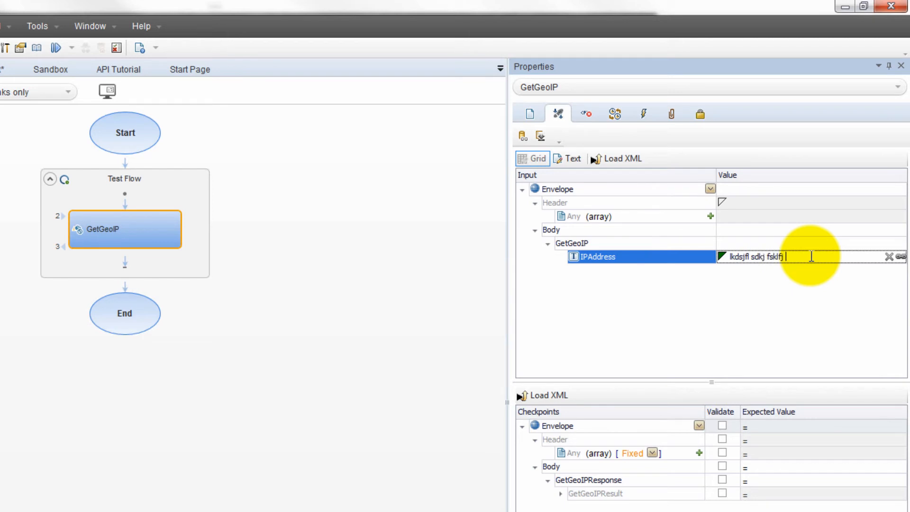
pyautogui.write('slkj')
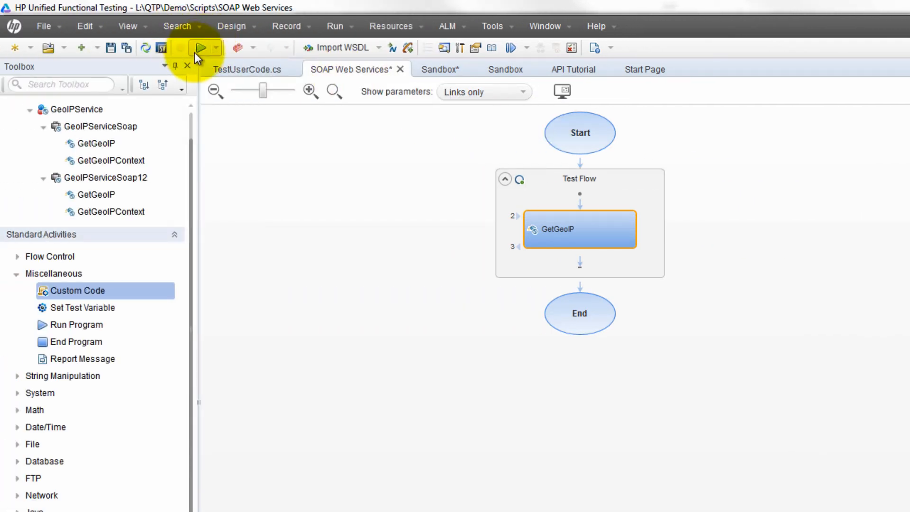
pyautogui.click(201, 46)
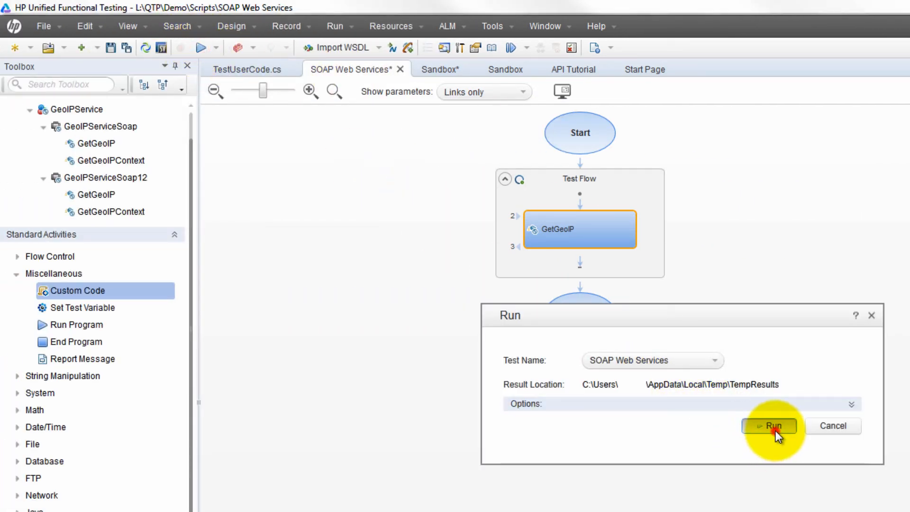
pyautogui.click(768, 426)
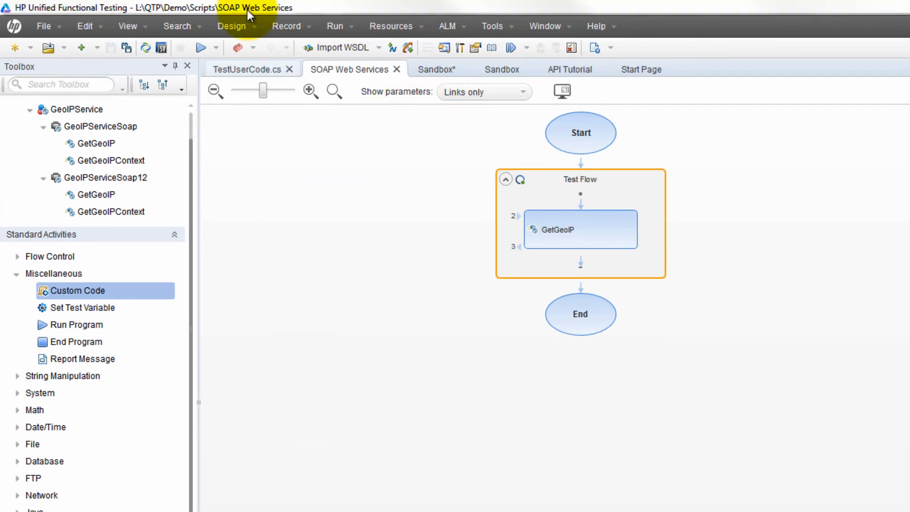
# Close the TestUserCode.cs tab and run the SOAP Web Services test again
pyautogui.click(246, 69)
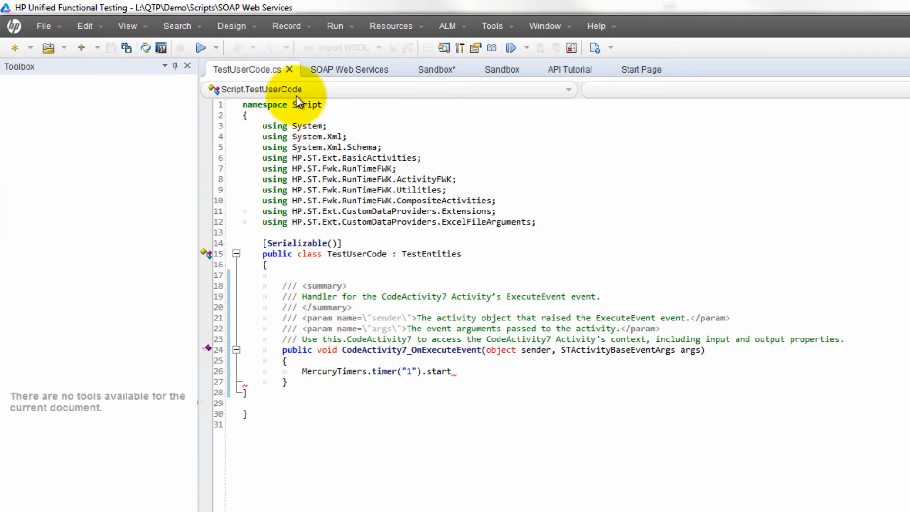
pyautogui.click(349, 70)
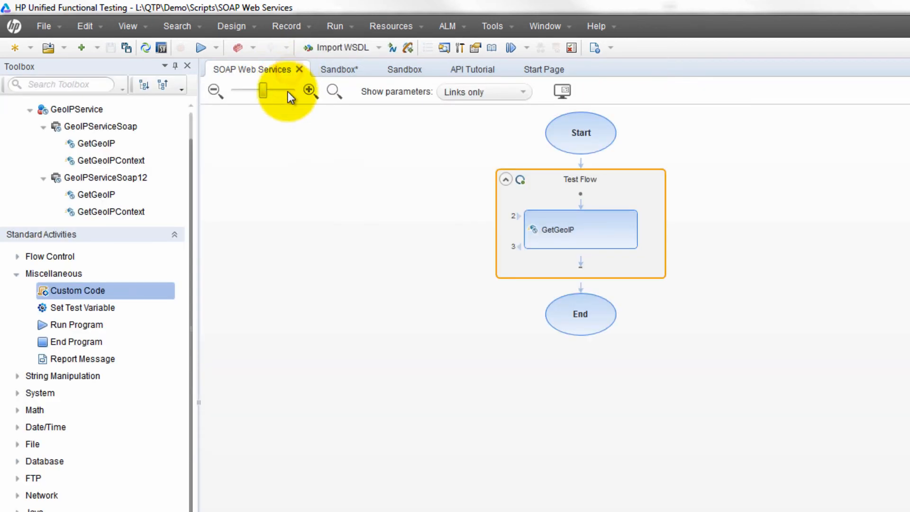
pyautogui.moveTo(197, 48)
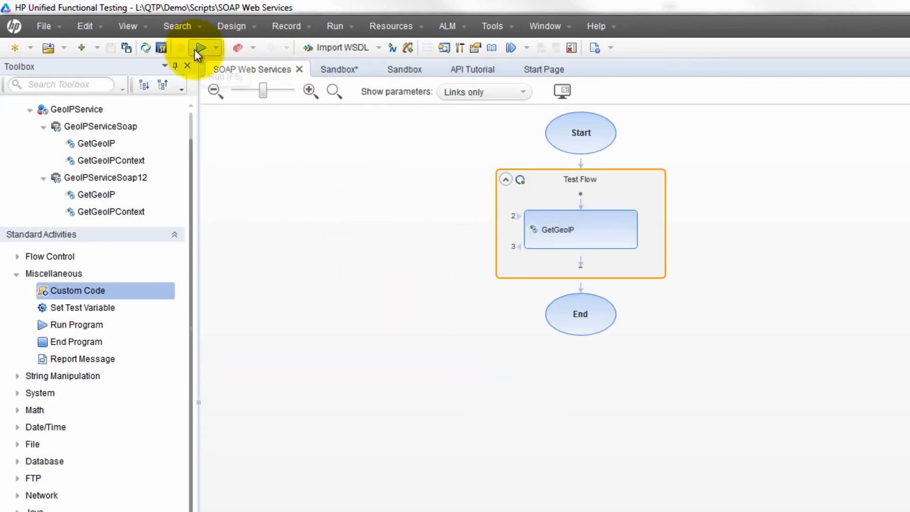
pyautogui.click(202, 47)
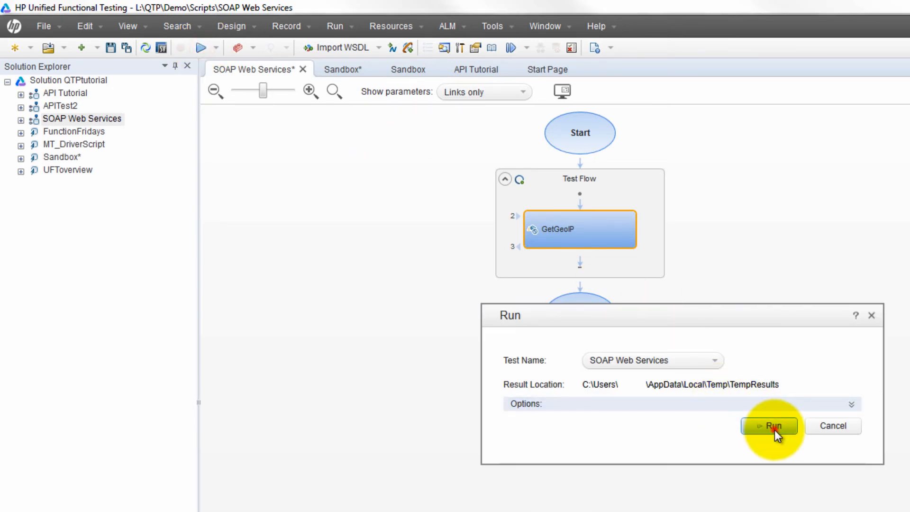
pyautogui.click(769, 425)
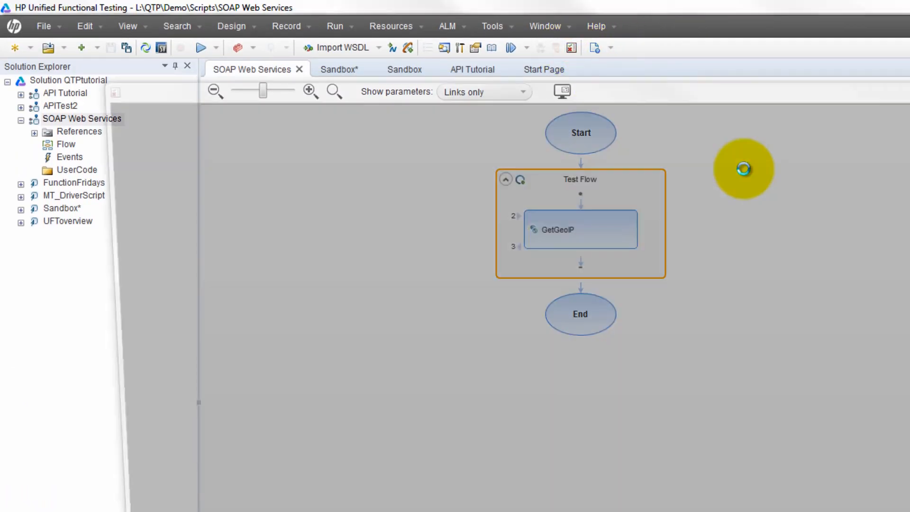
# Expand the results tree, select GetGeoIP, and view its full SOAP request and response
pyautogui.click(200, 47)
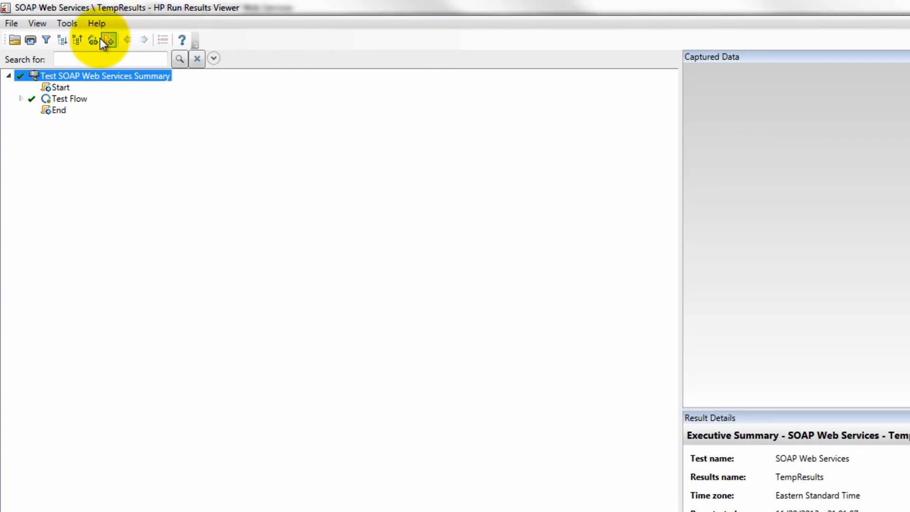
pyautogui.click(60, 40)
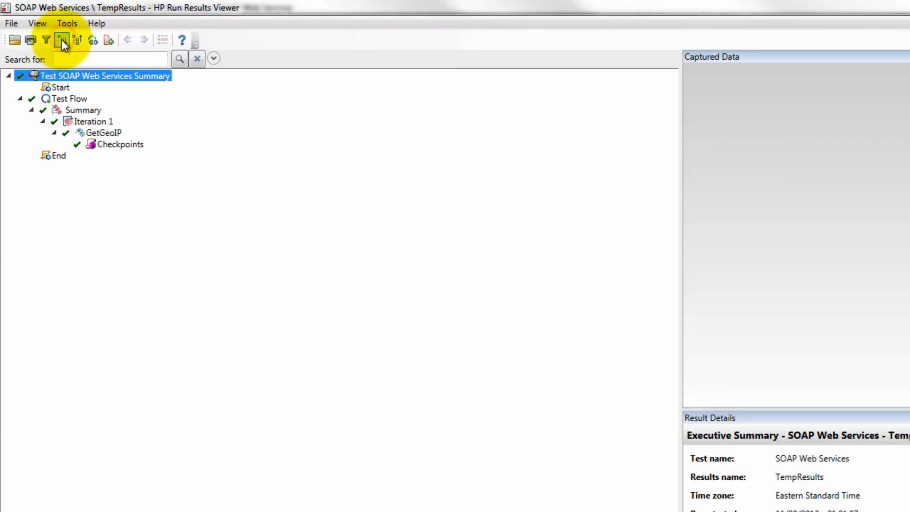
pyautogui.click(103, 132)
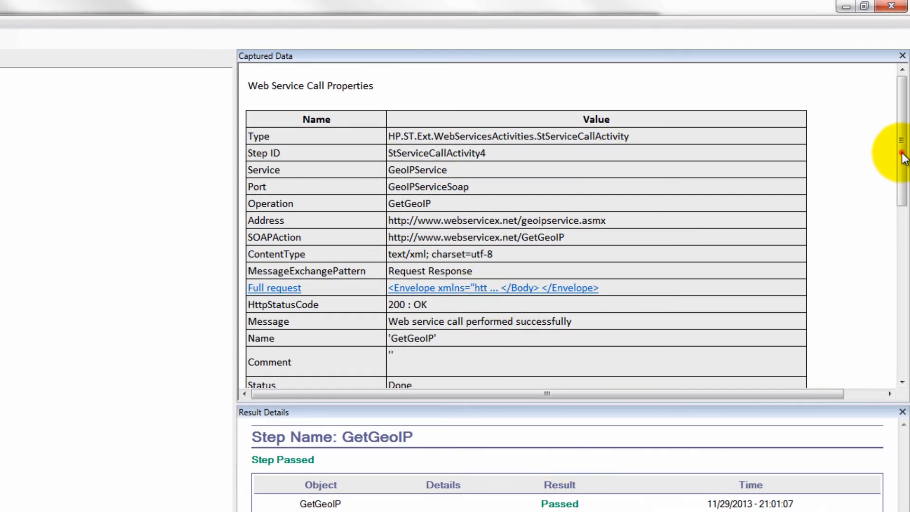
pyautogui.click(274, 287)
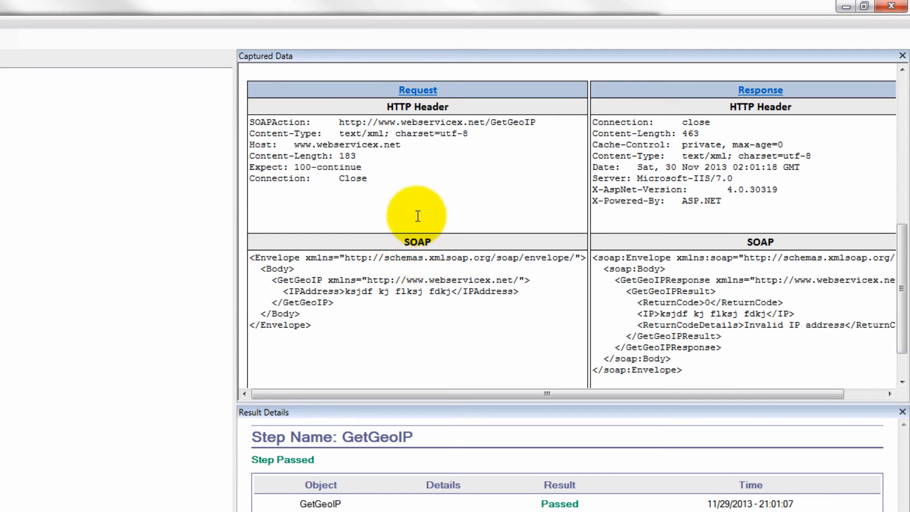
pyautogui.moveTo(370, 309)
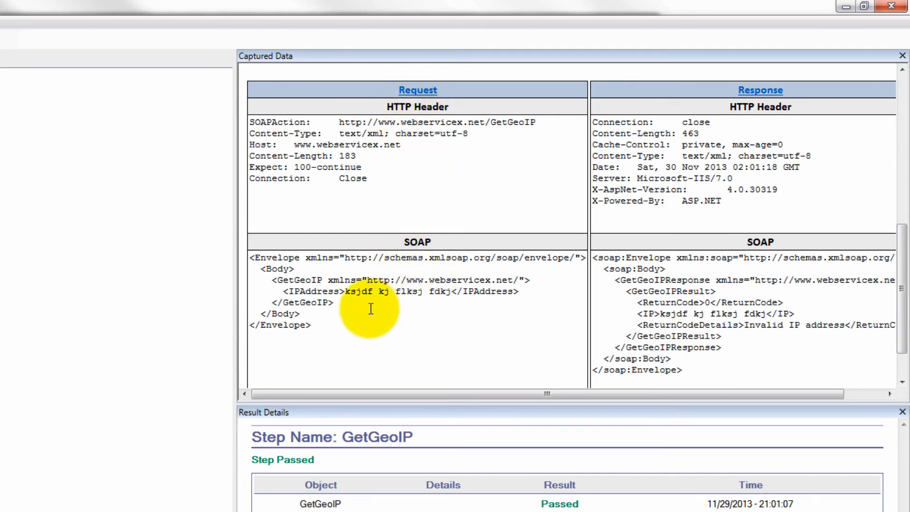
pyautogui.moveTo(615, 308)
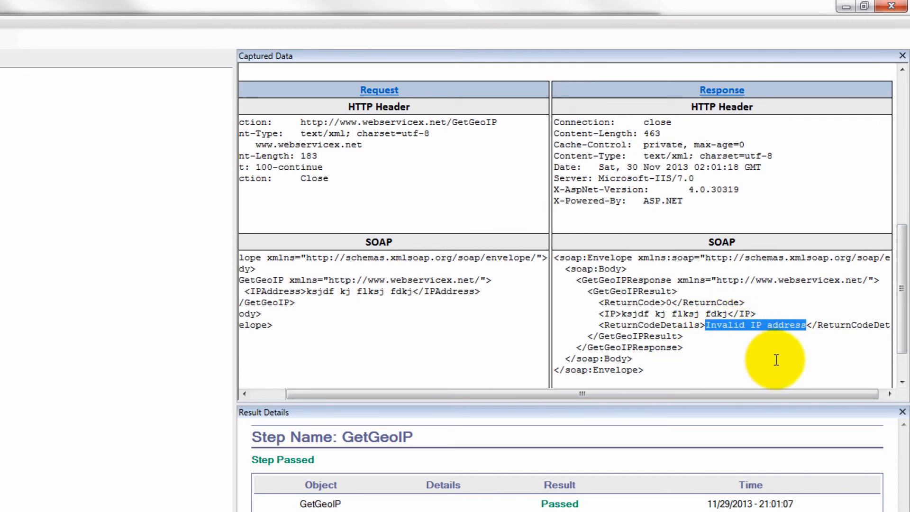
pyautogui.moveTo(700, 403)
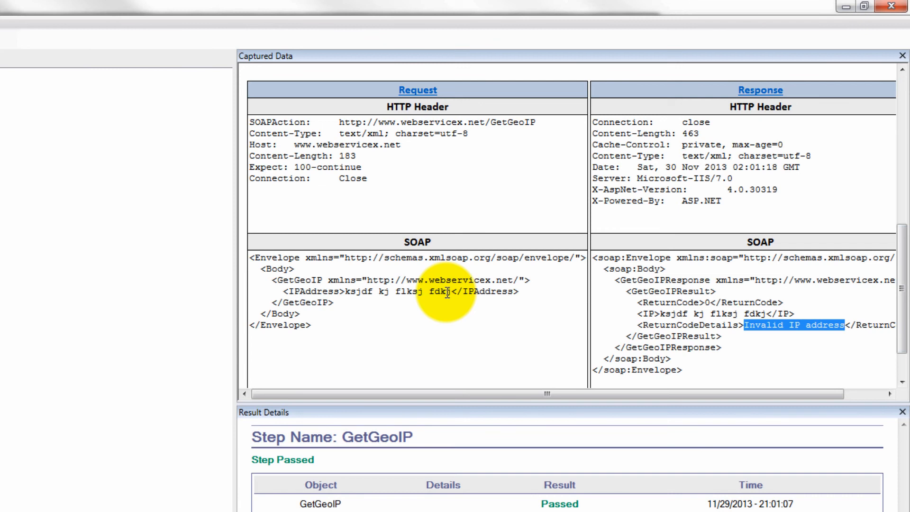
pyautogui.moveTo(645, 404)
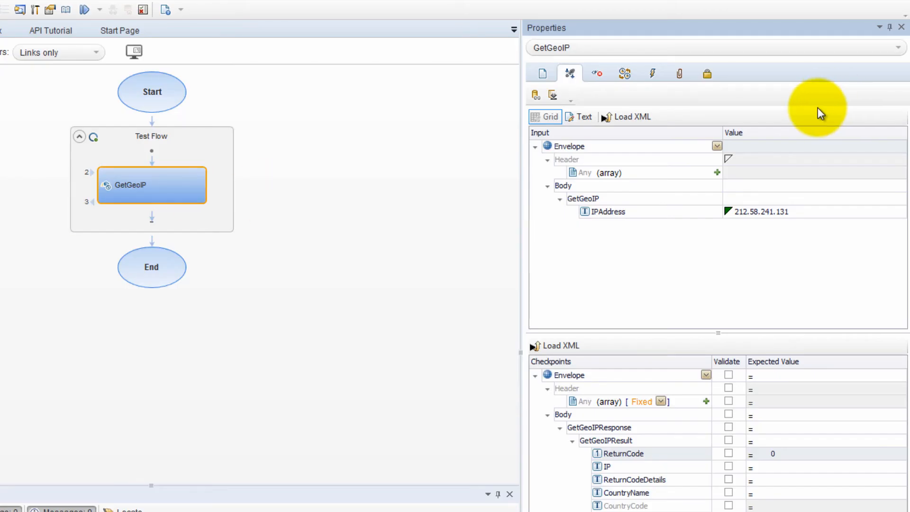
pyautogui.moveTo(800, 176)
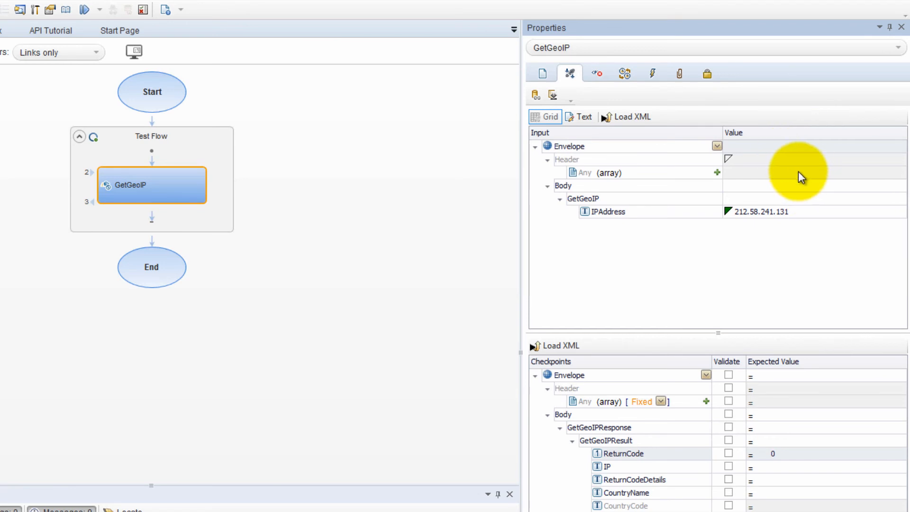
pyautogui.moveTo(763, 323)
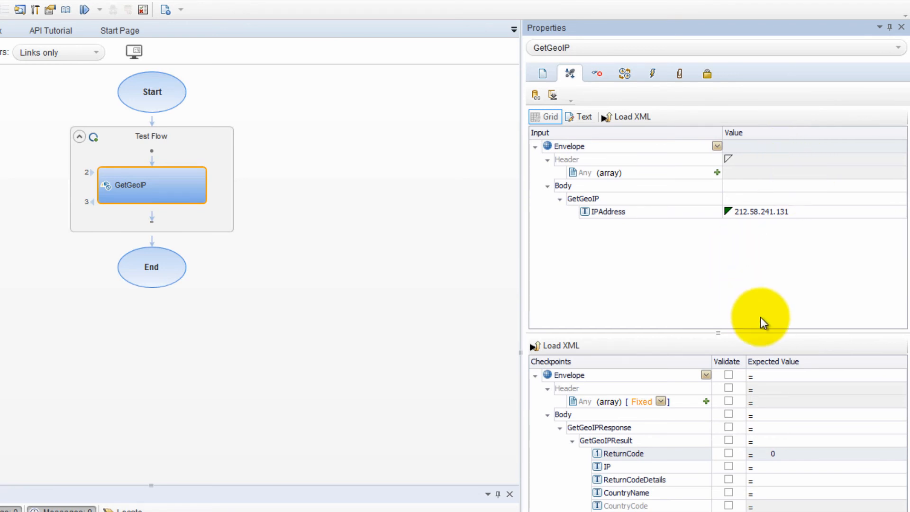
pyautogui.moveTo(871, 361)
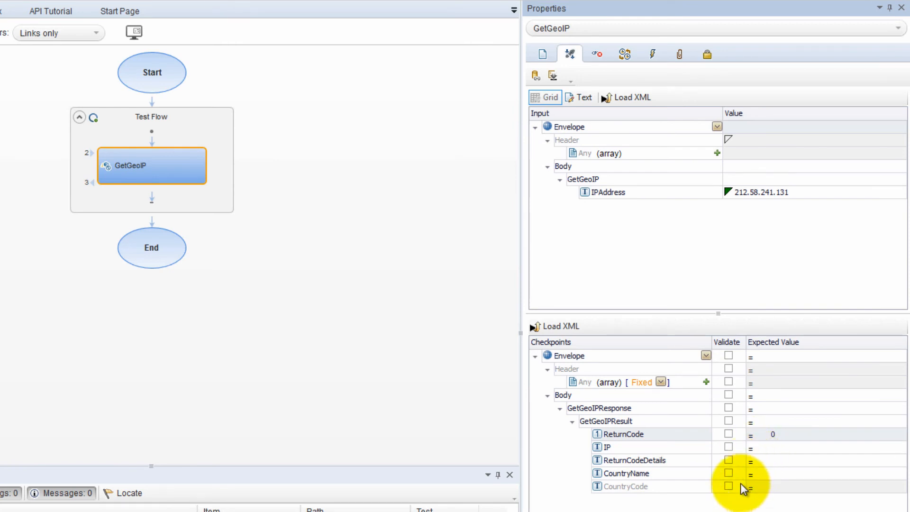
# Add checkpoints for ReturnCodeDetails = GBR and CountryName = United Kingdom, then run the test
pyautogui.click(729, 460)
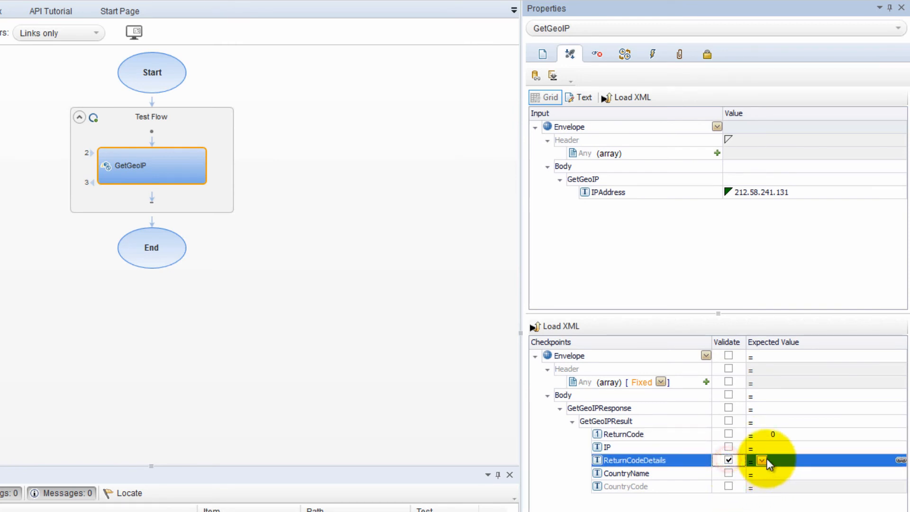
pyautogui.write('GBR')
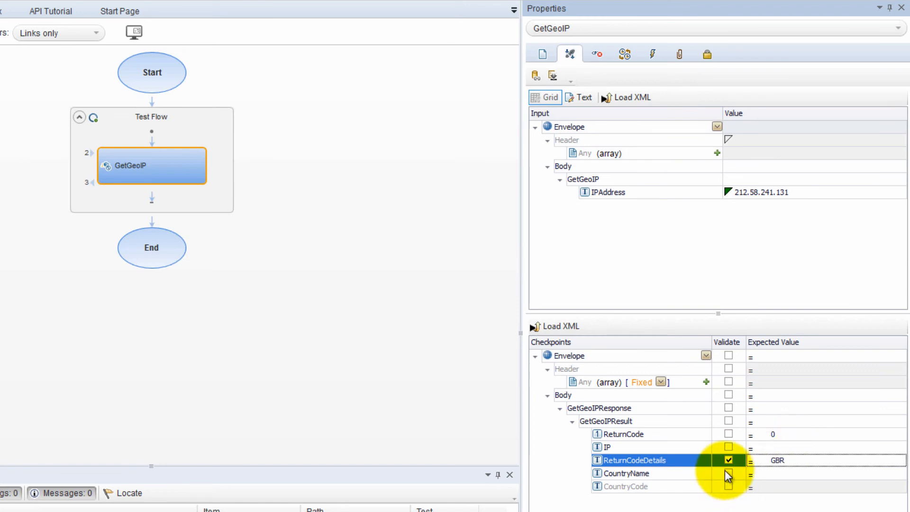
pyautogui.click(728, 473)
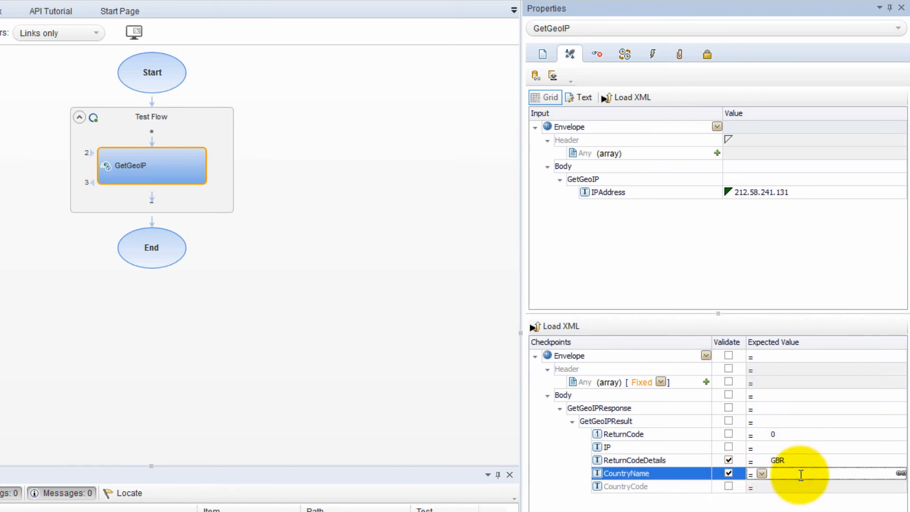
pyautogui.write('United Kingdom')
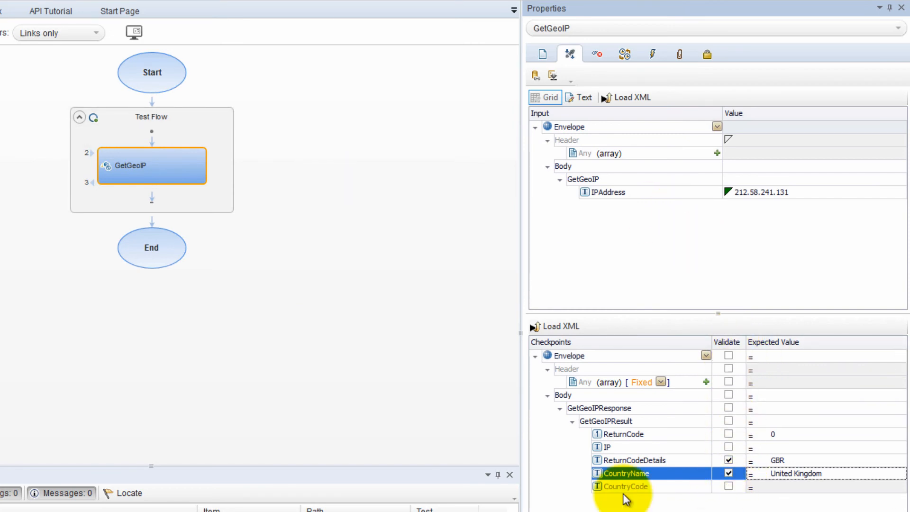
pyautogui.click(728, 486)
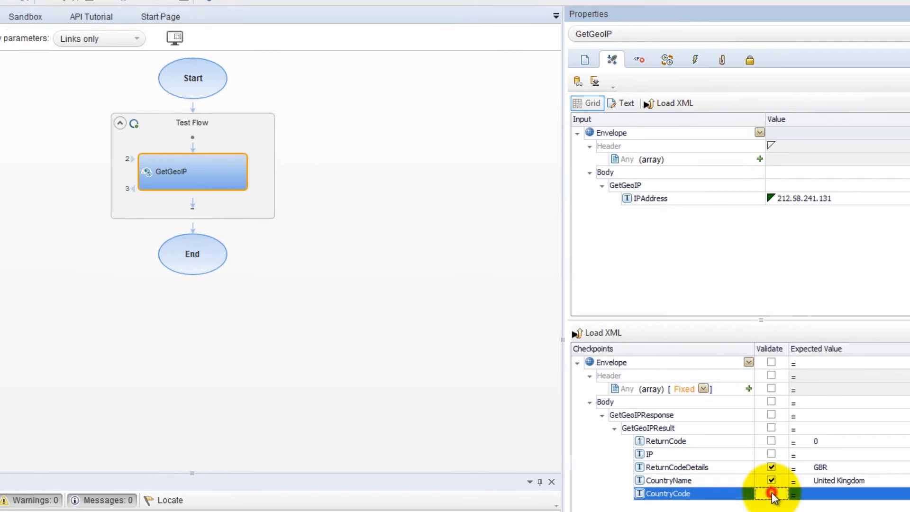
pyautogui.click(202, 47)
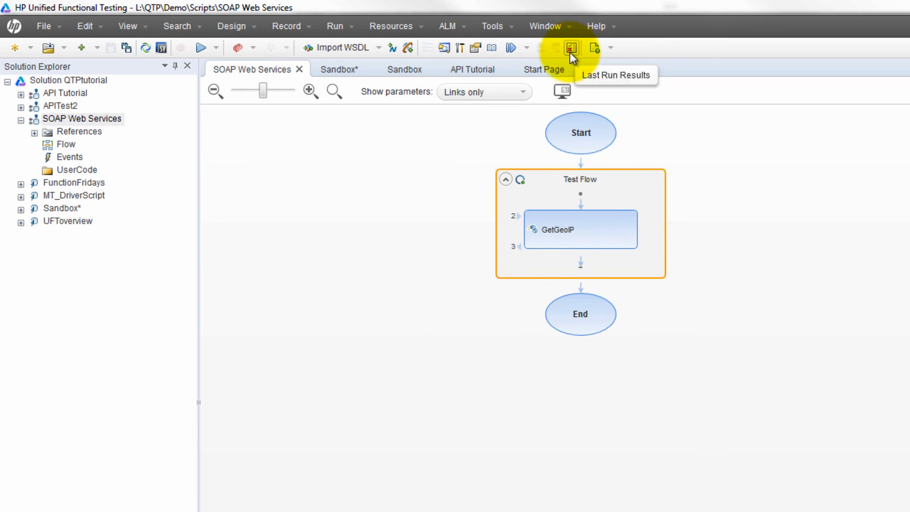
# Open the last run's GetGeoIP results and inspect the failed checkpoint's expected GBR value
pyautogui.click(571, 48)
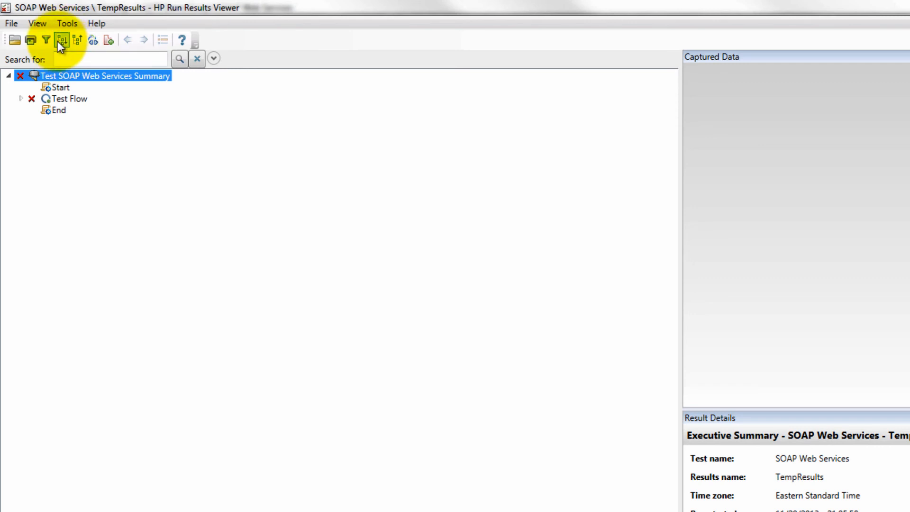
pyautogui.moveTo(61, 39)
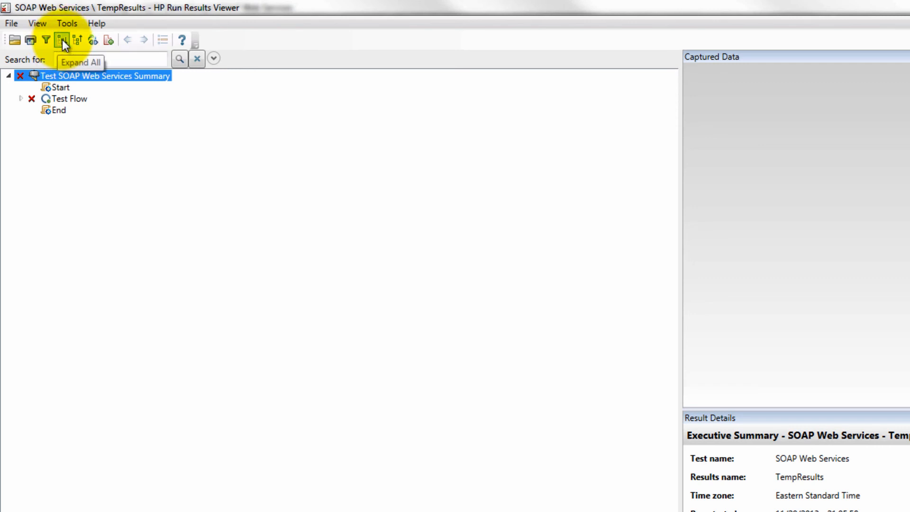
pyautogui.click(60, 39)
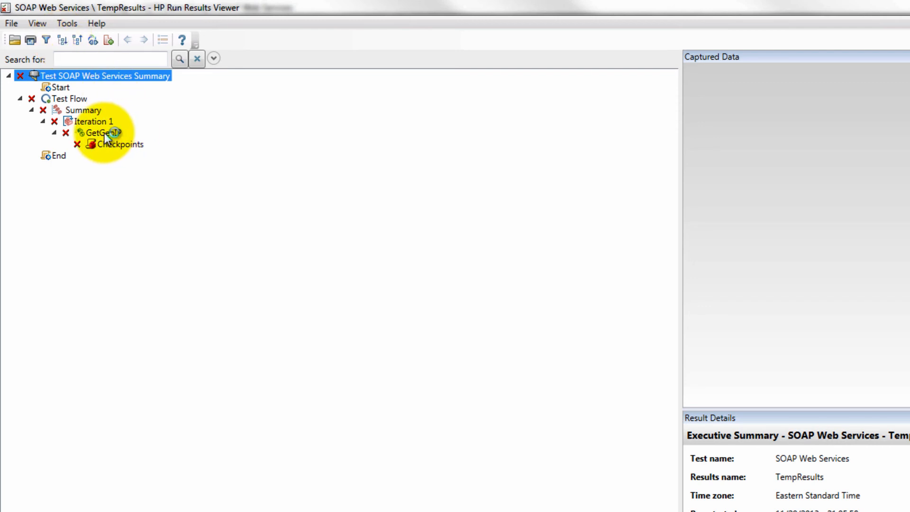
pyautogui.click(103, 133)
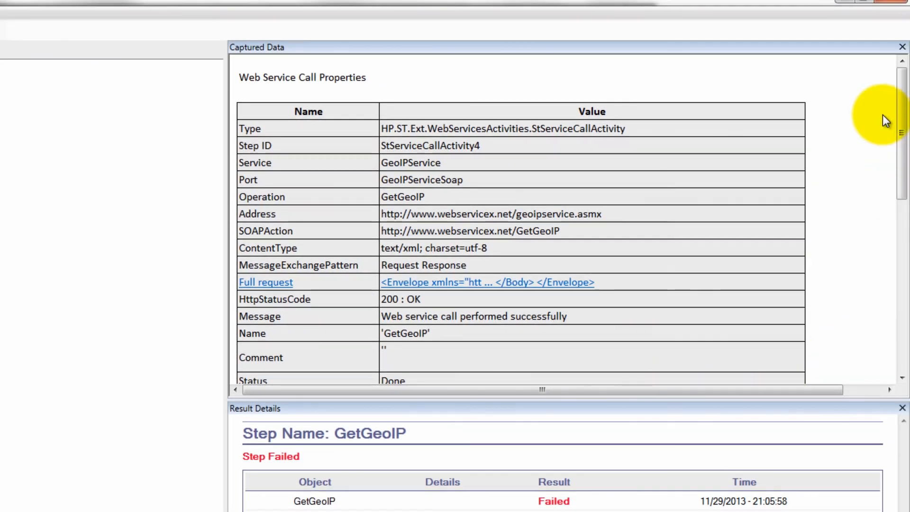
pyautogui.scroll(-3)
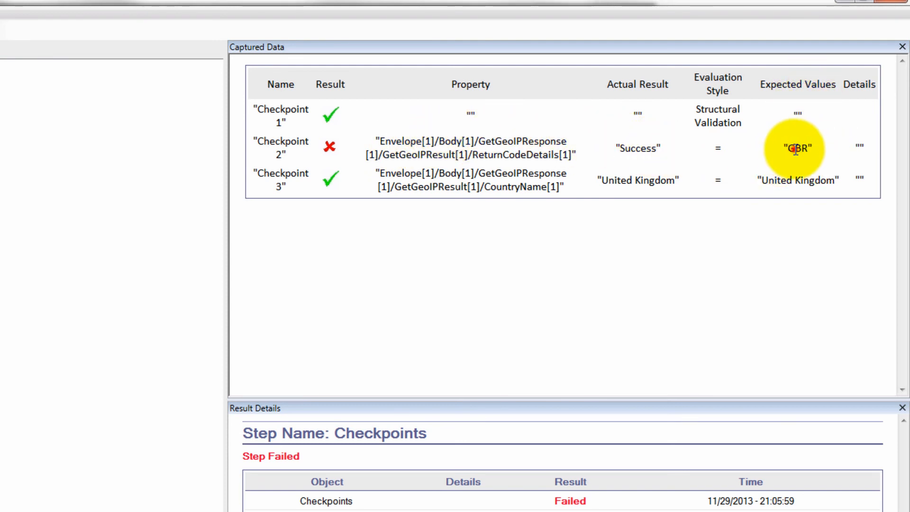
pyautogui.doubleClick(637, 147)
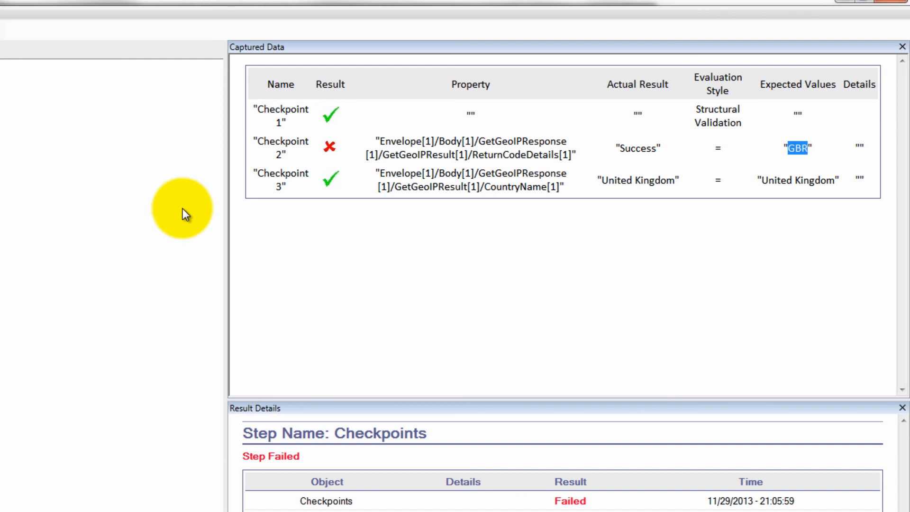
pyautogui.moveTo(165, 204)
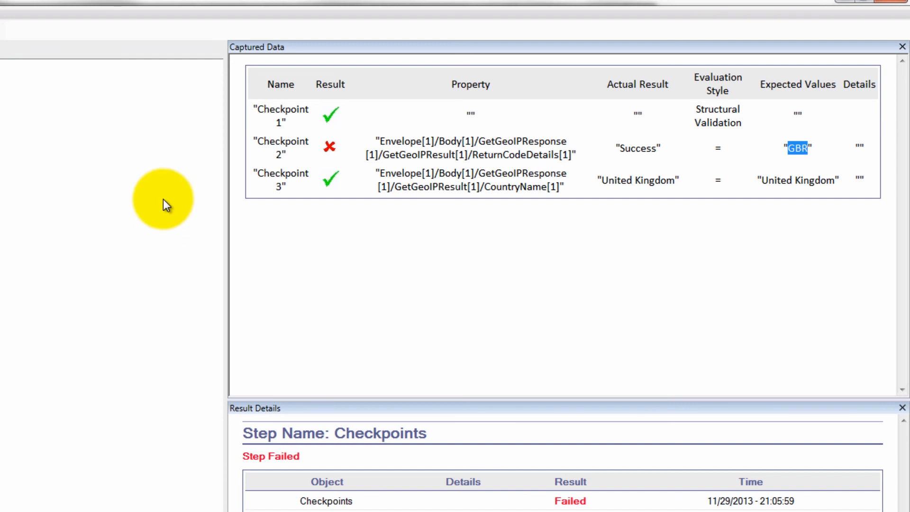
pyautogui.moveTo(550, 58)
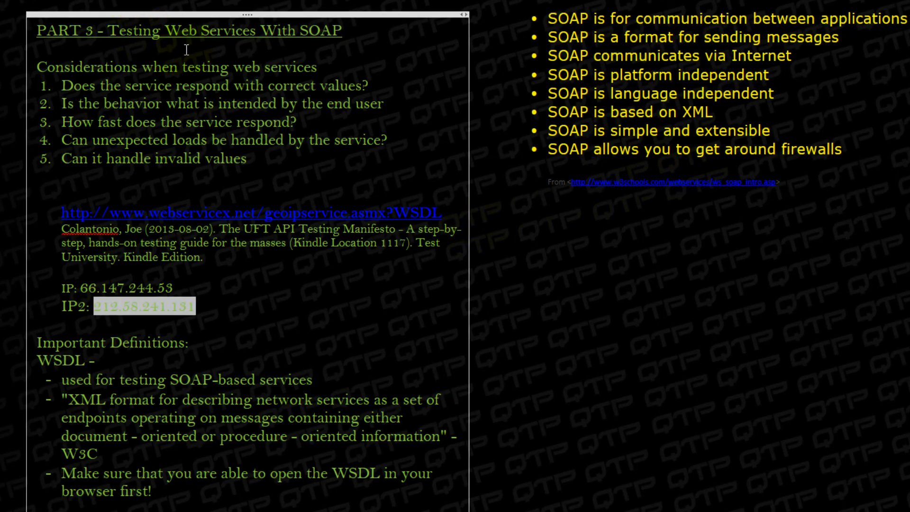
pyautogui.moveTo(406, 118)
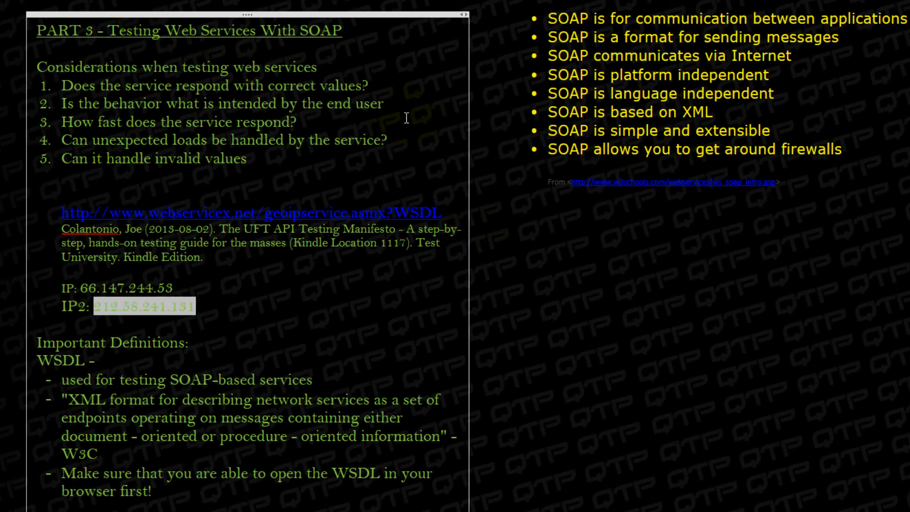